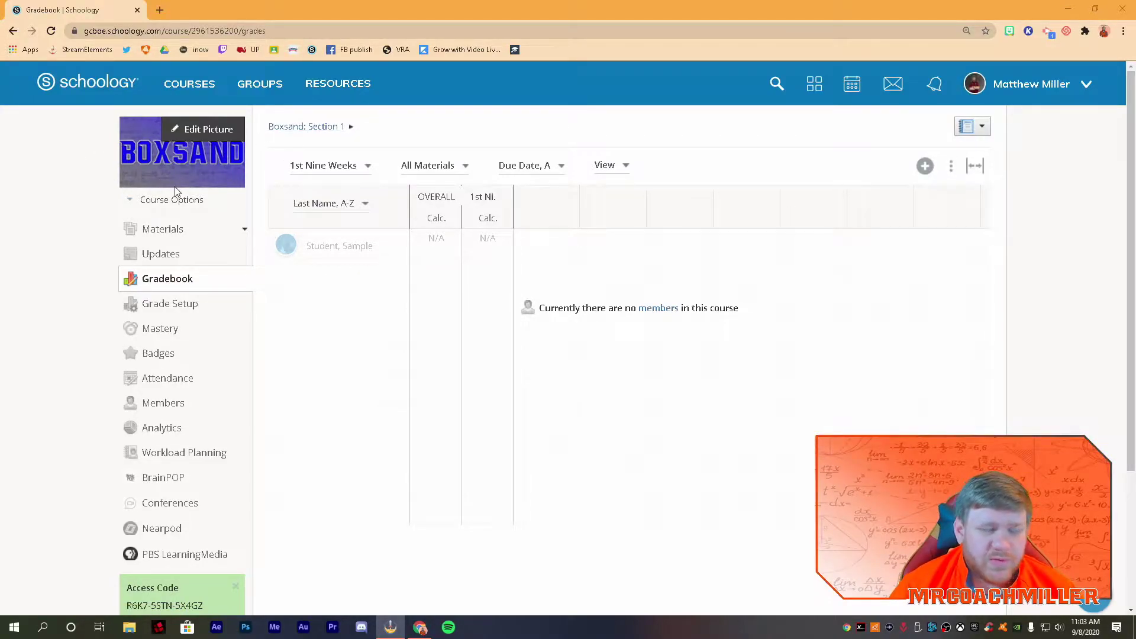
{"action": "mouse_move", "coordinate": [1011, 256]}
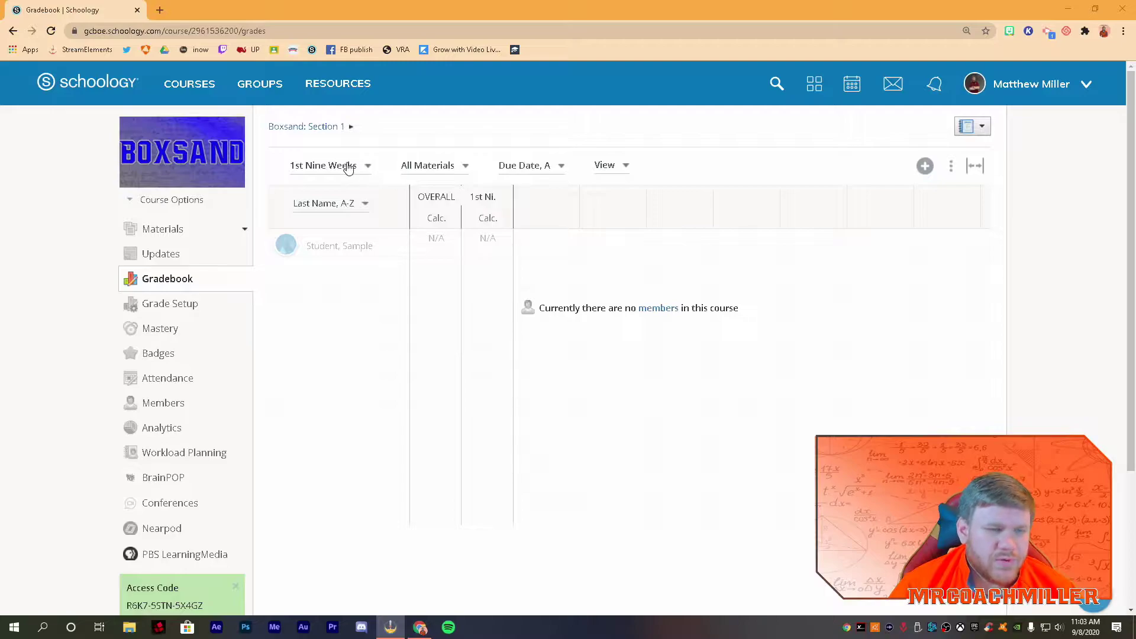
{"action": "mouse_move", "coordinate": [390, 152]}
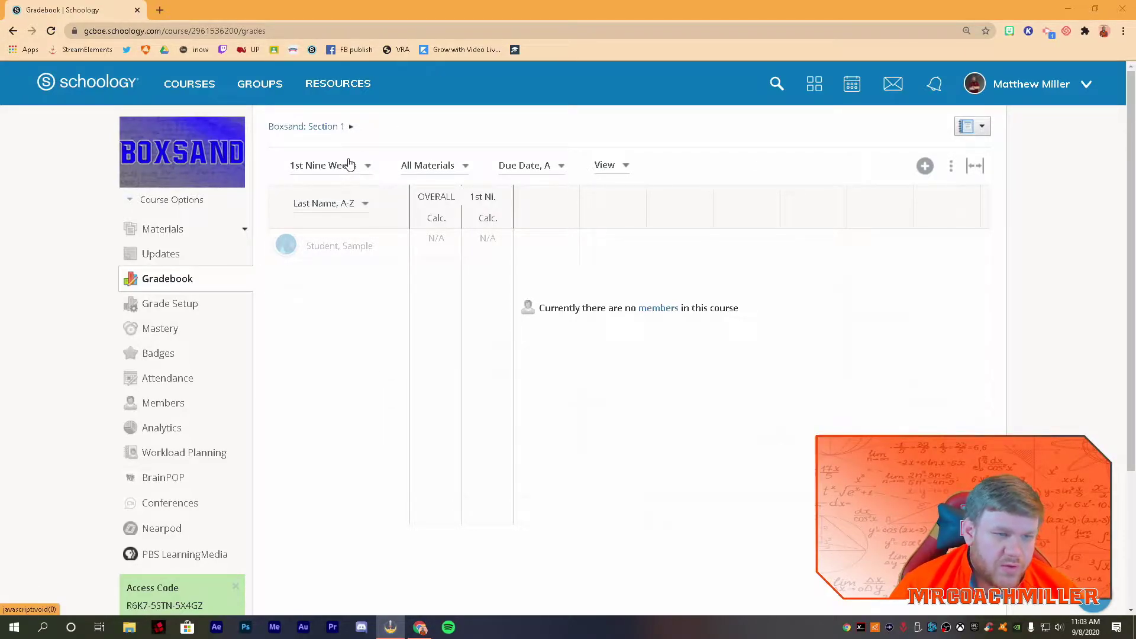
Show the grading period list and the materials filter choices for the 1st Nine Weeks gradebook
{"action": "left_click", "coordinate": [330, 165]}
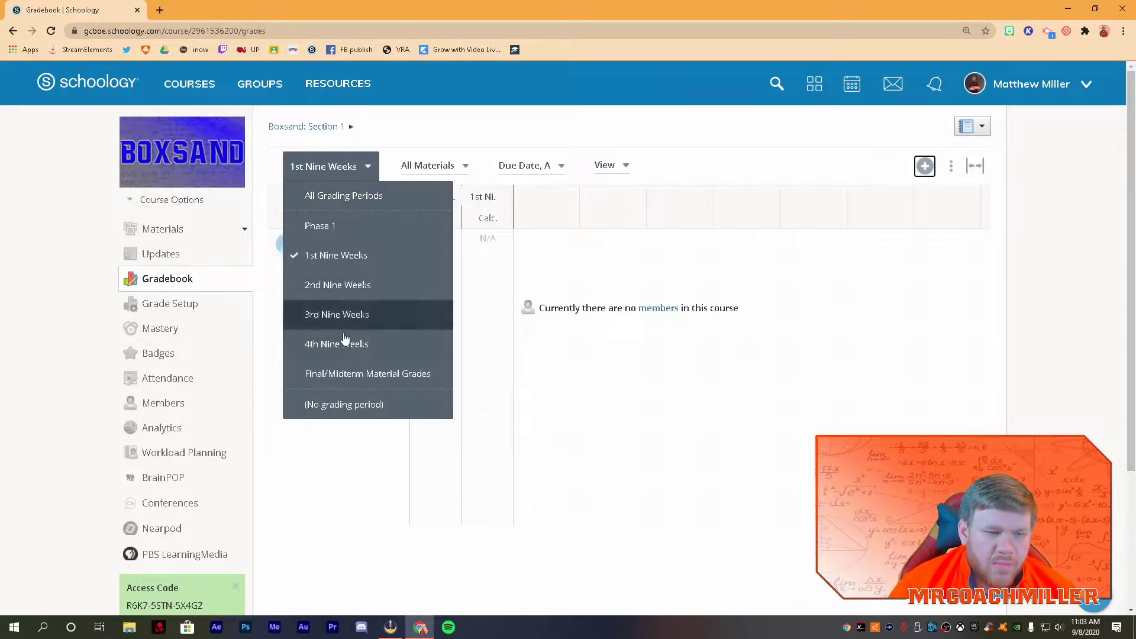
{"action": "mouse_move", "coordinate": [355, 195]}
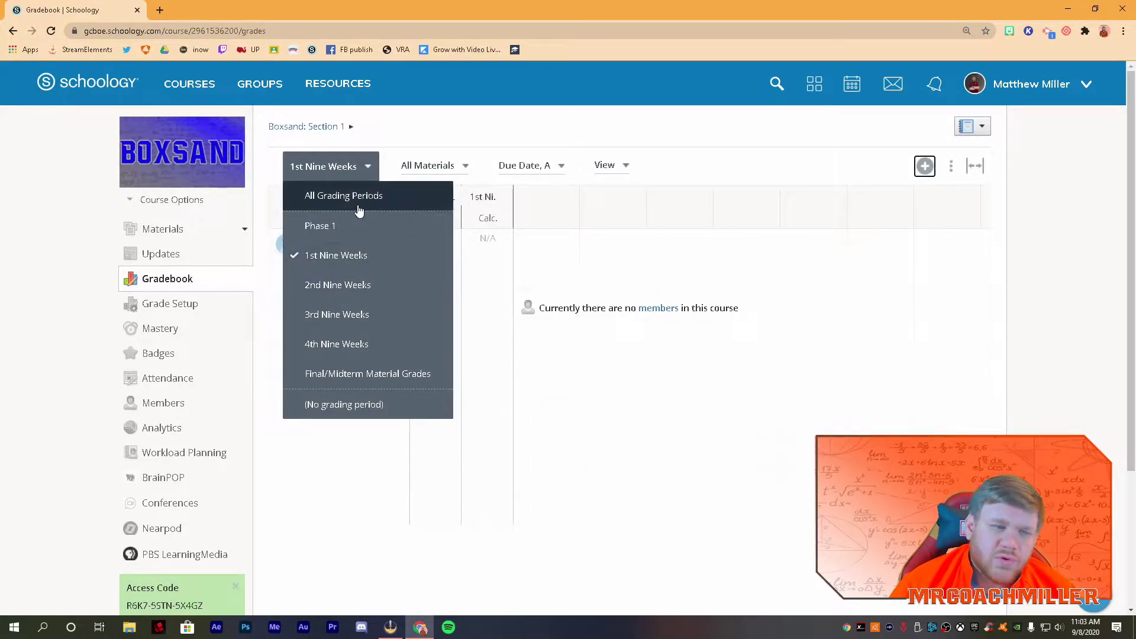
{"action": "mouse_move", "coordinate": [341, 226]}
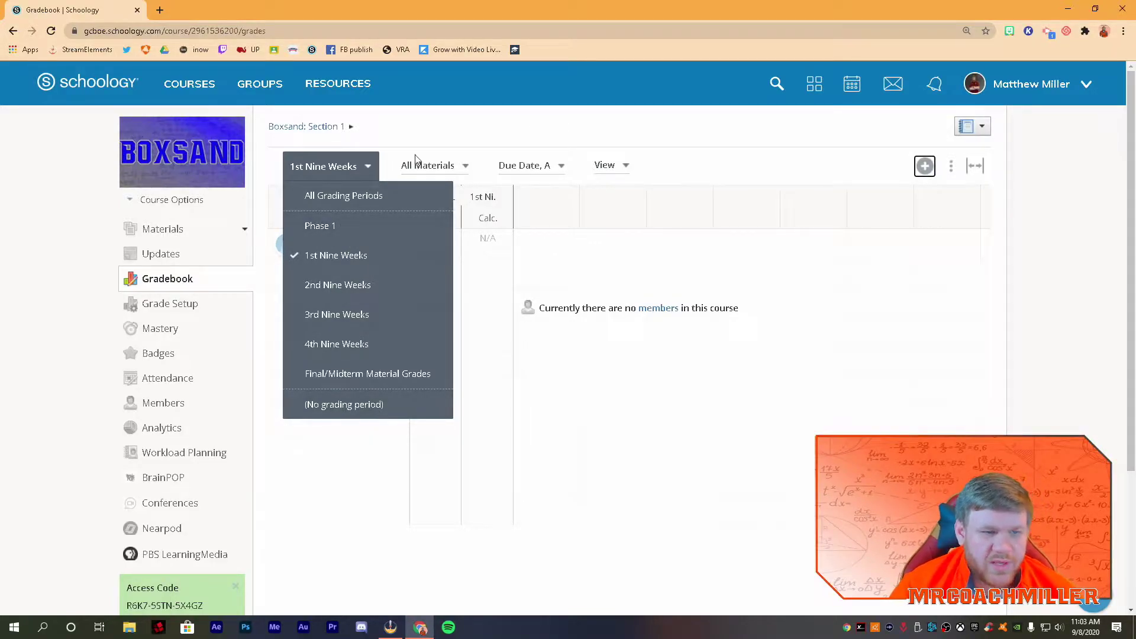
{"action": "left_click", "coordinate": [427, 166]}
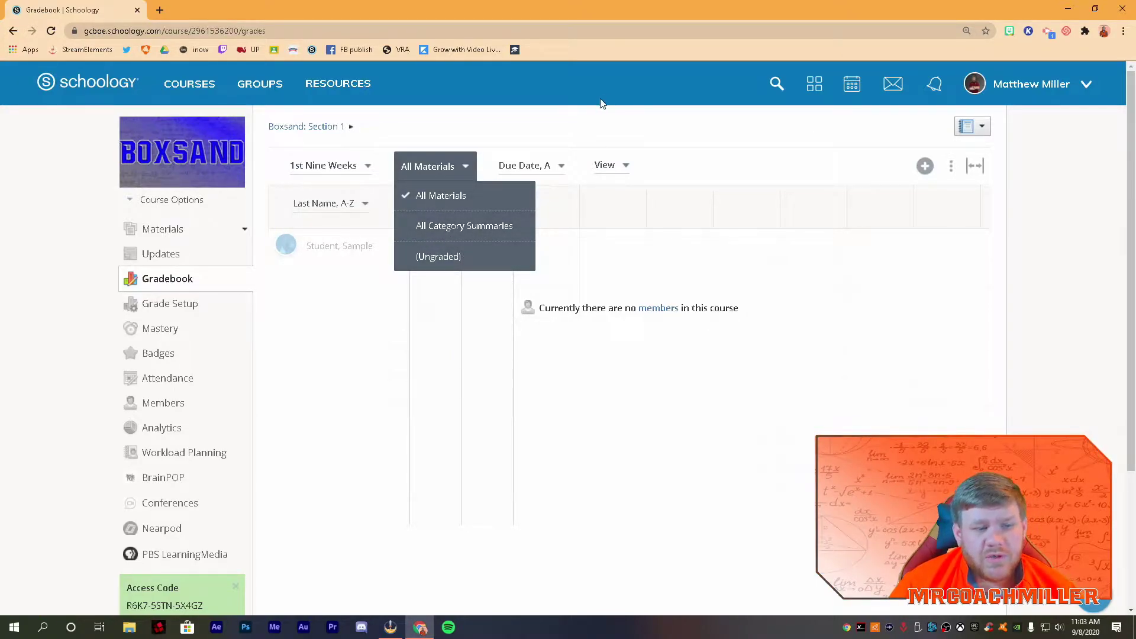
{"action": "mouse_move", "coordinate": [464, 225]}
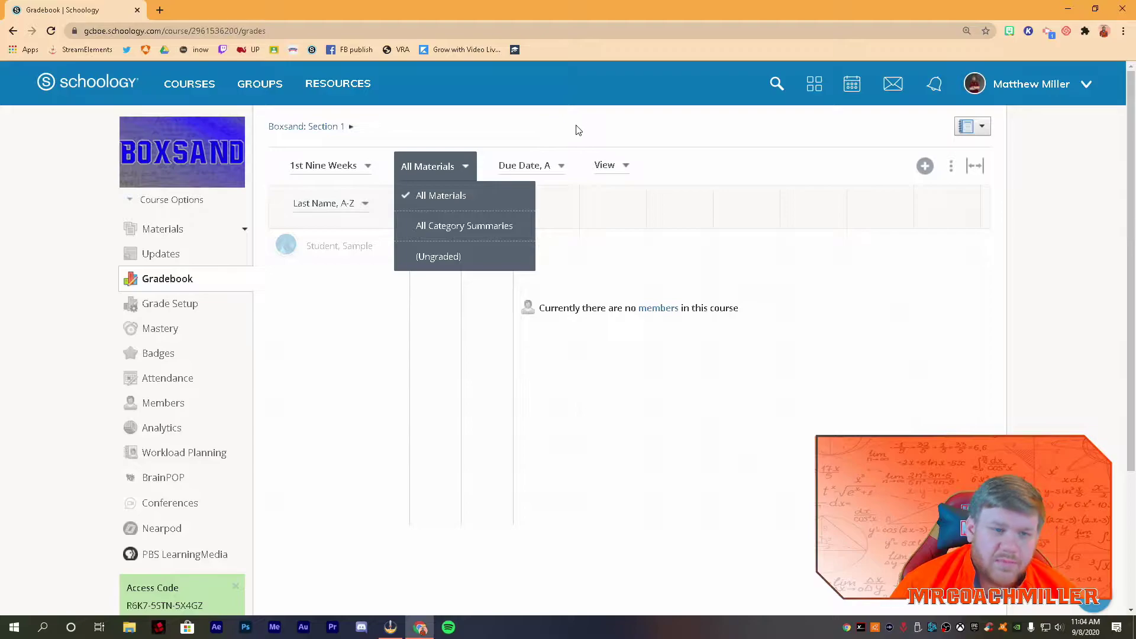
{"action": "left_click", "coordinate": [532, 166]}
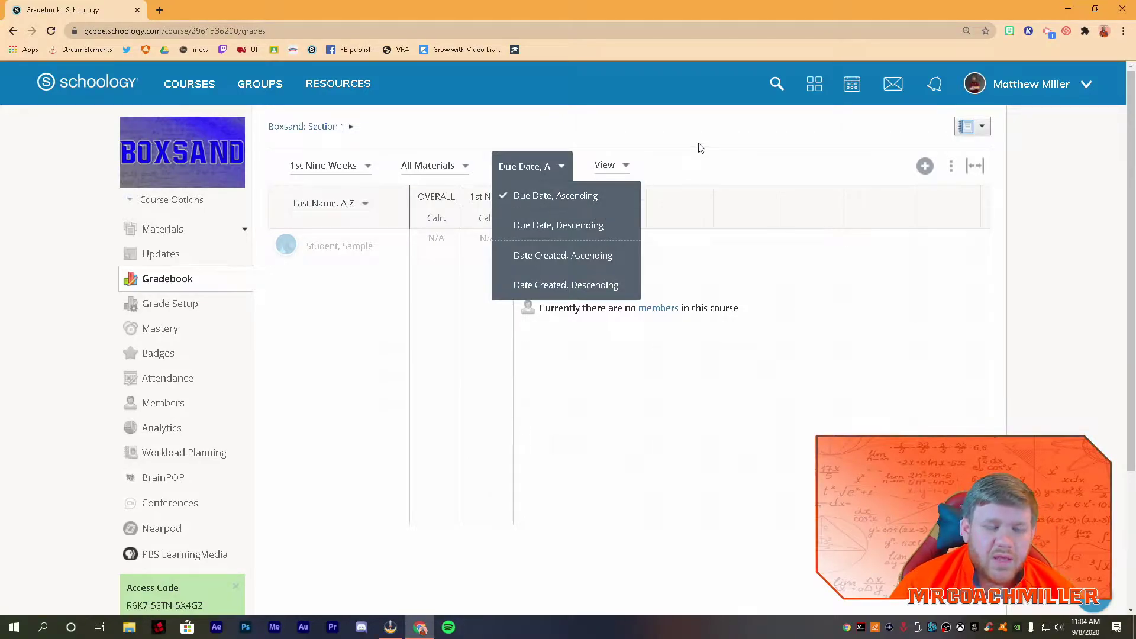
{"action": "mouse_move", "coordinate": [673, 167]}
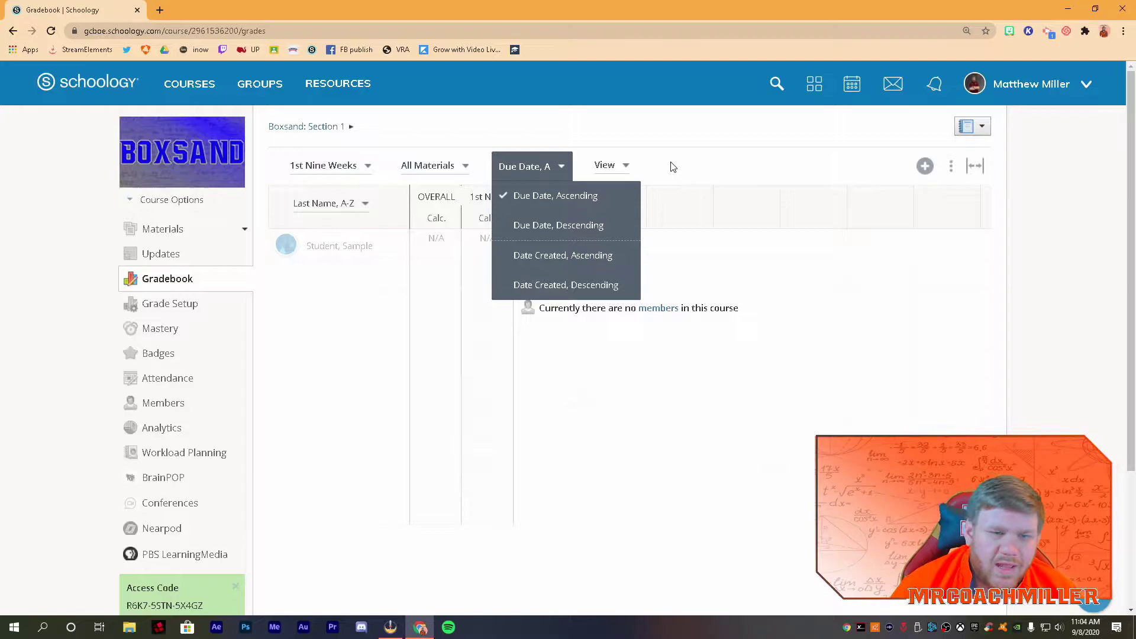
{"action": "left_click", "coordinate": [604, 164]}
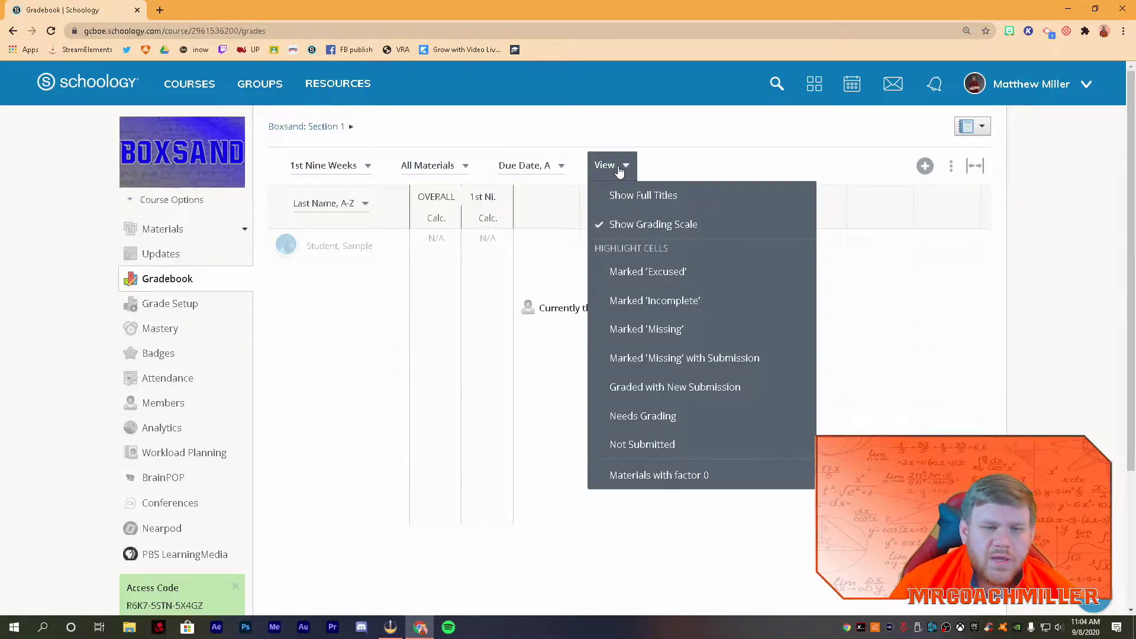
{"action": "left_click", "coordinate": [610, 164]}
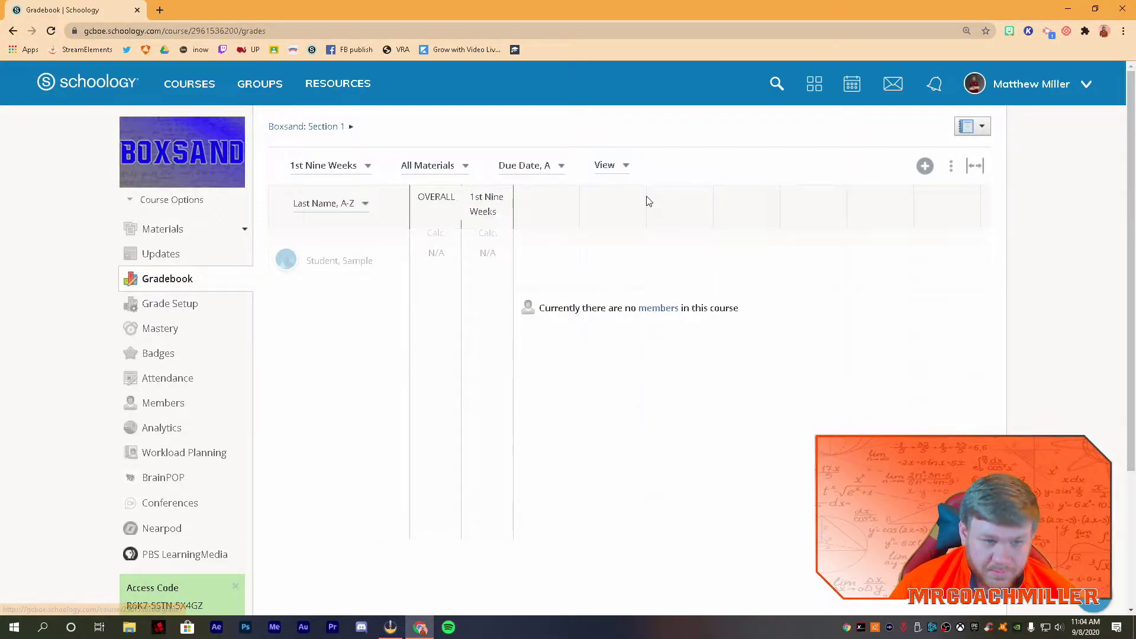
{"action": "left_click", "coordinate": [607, 164]}
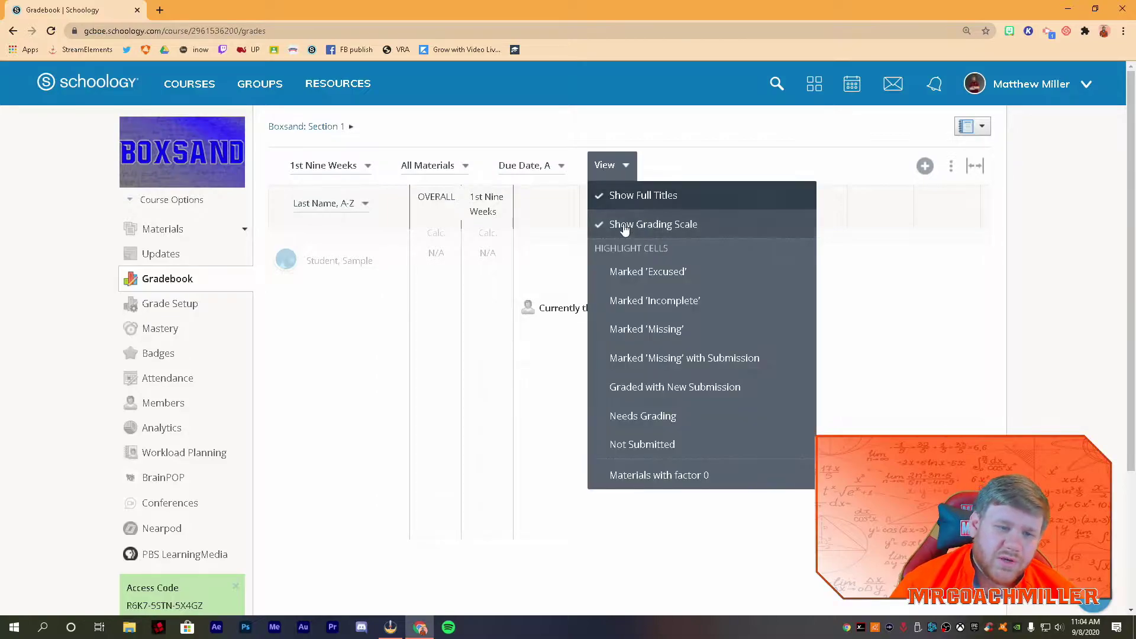
{"action": "left_click", "coordinate": [642, 195]}
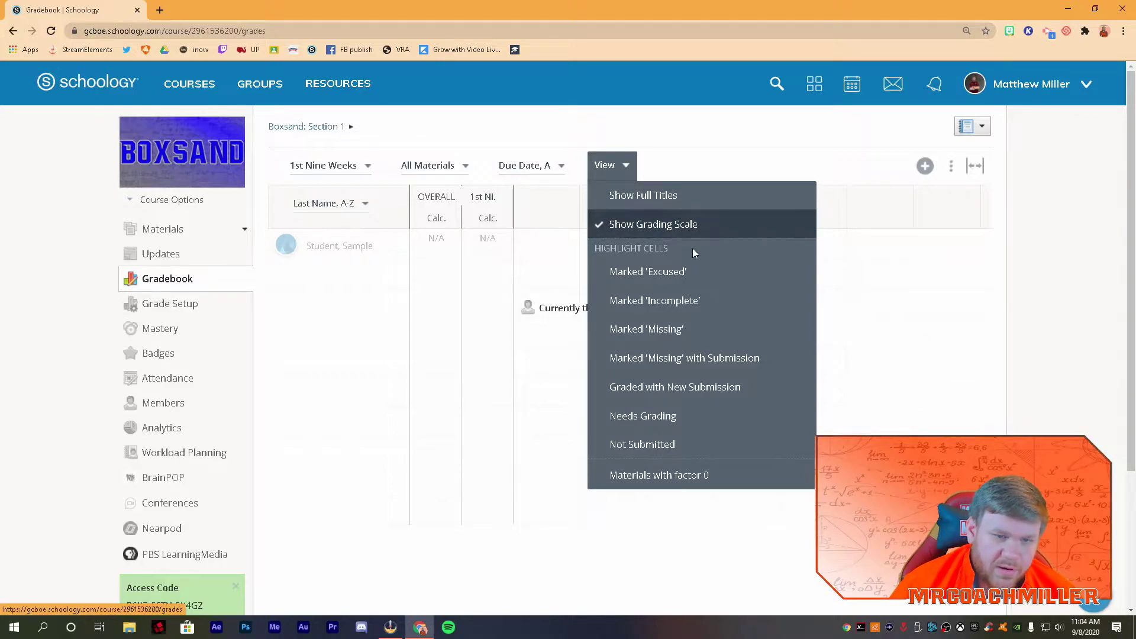
{"action": "mouse_move", "coordinate": [642, 444]}
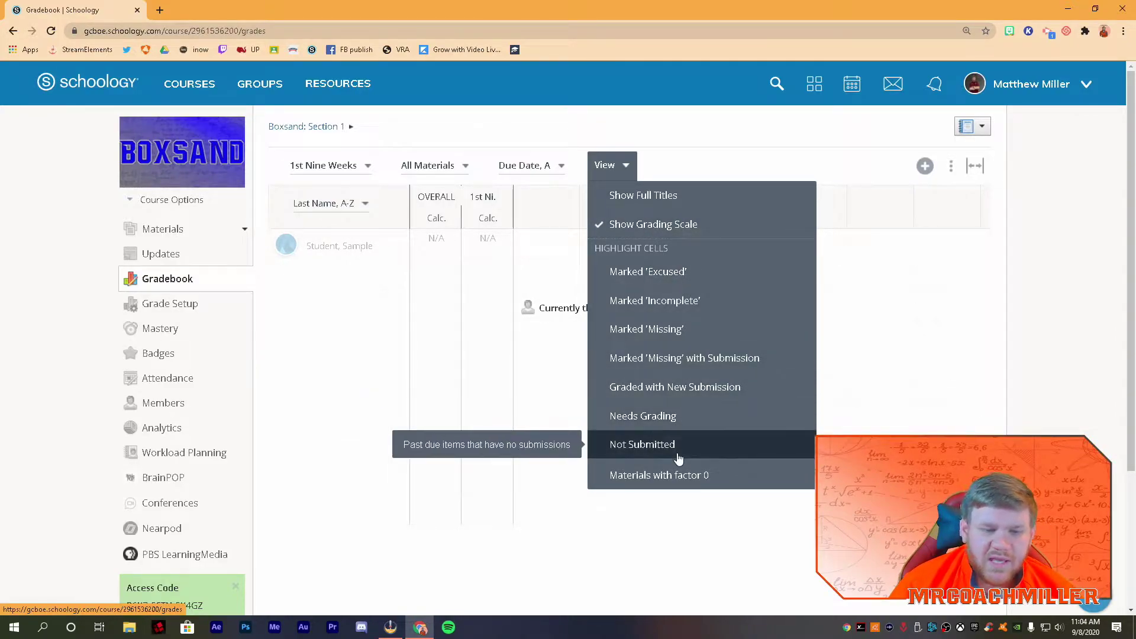
{"action": "mouse_move", "coordinate": [648, 271]}
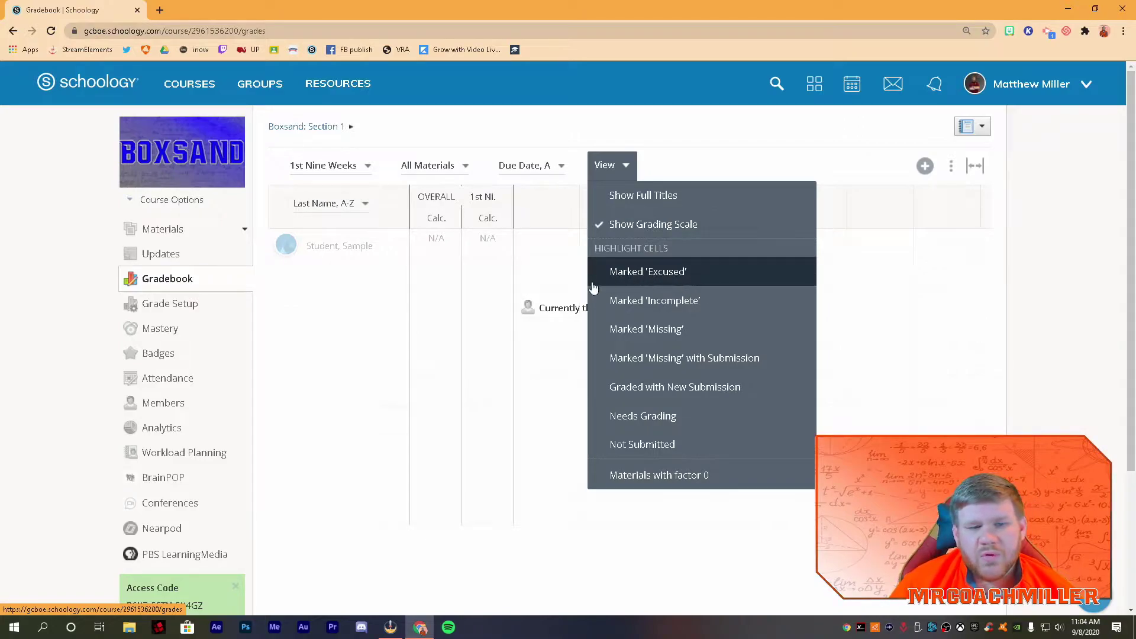
{"action": "mouse_move", "coordinate": [646, 328]}
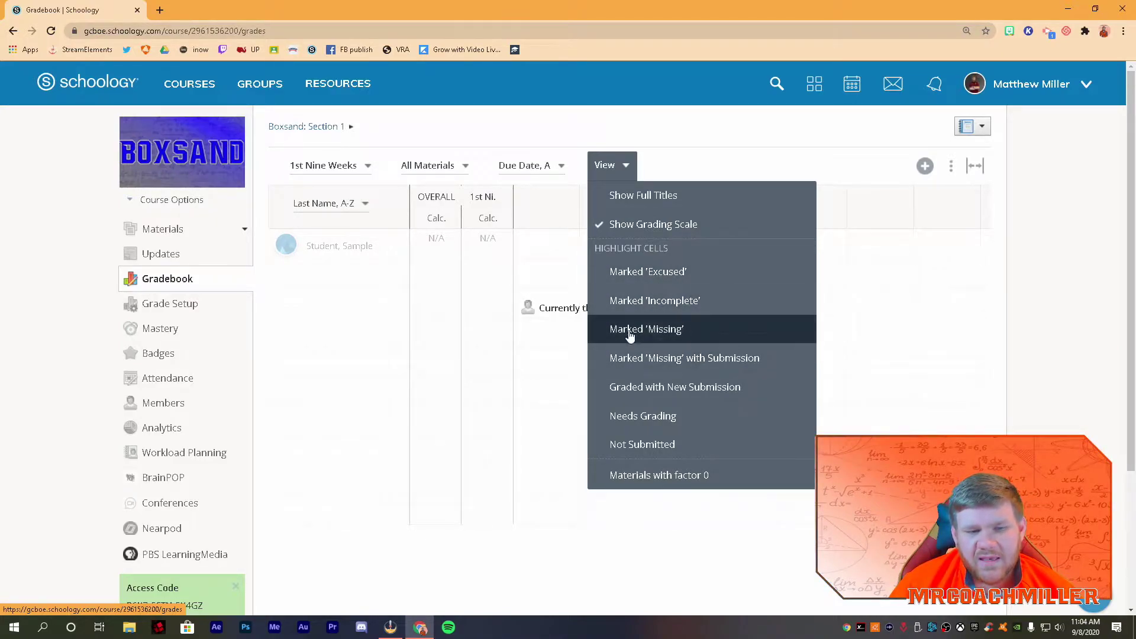
{"action": "mouse_move", "coordinate": [660, 149]}
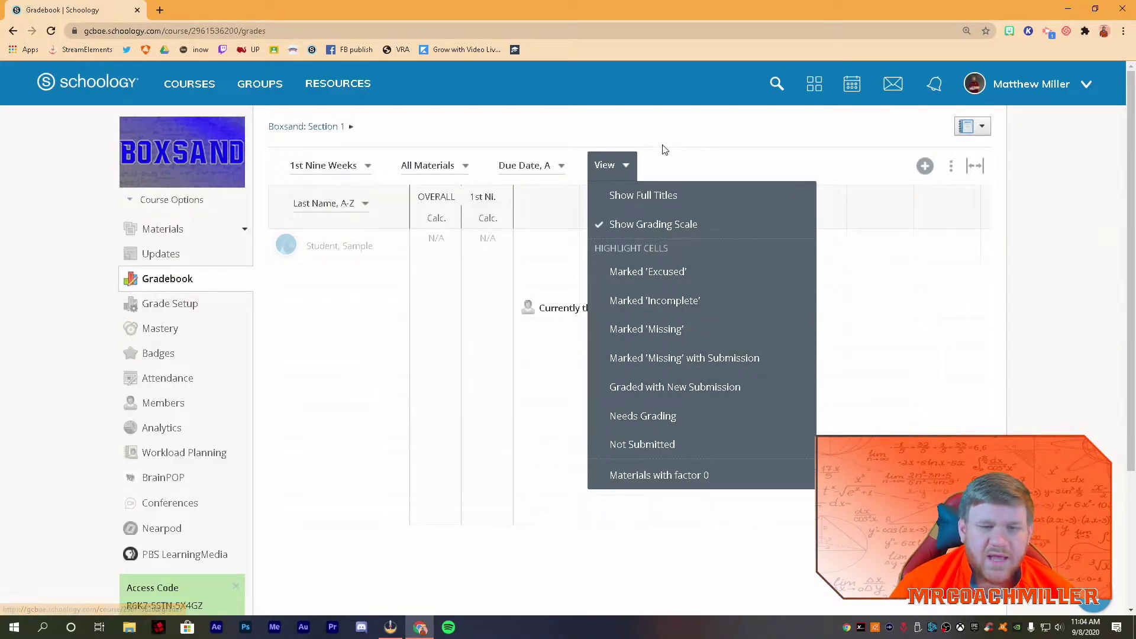
{"action": "left_click", "coordinate": [604, 164]}
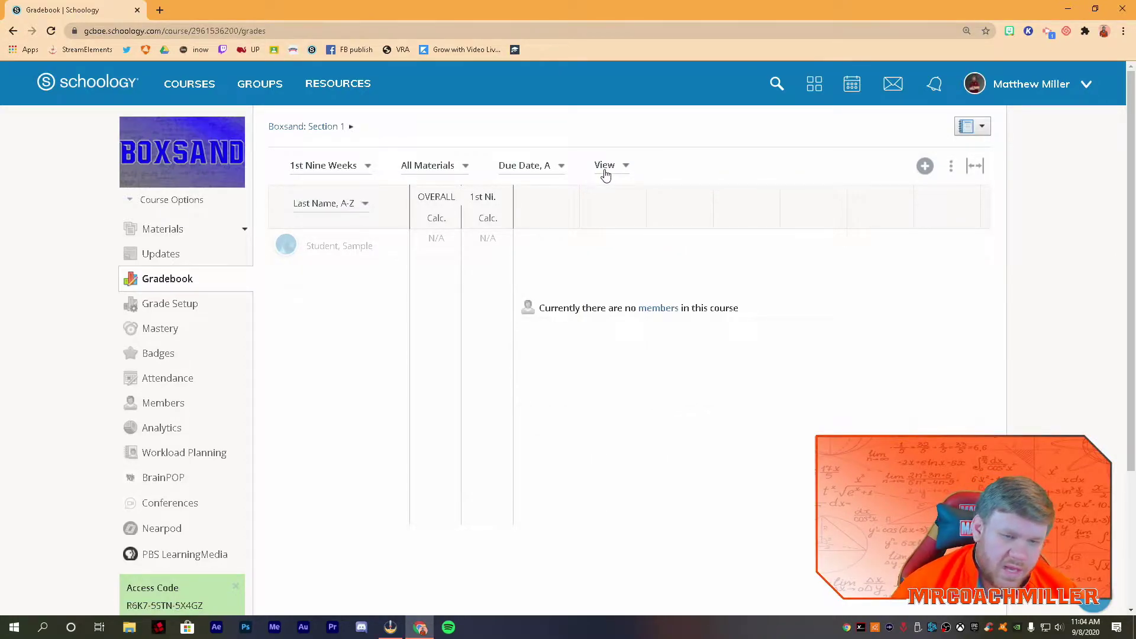
{"action": "mouse_move", "coordinate": [570, 115]}
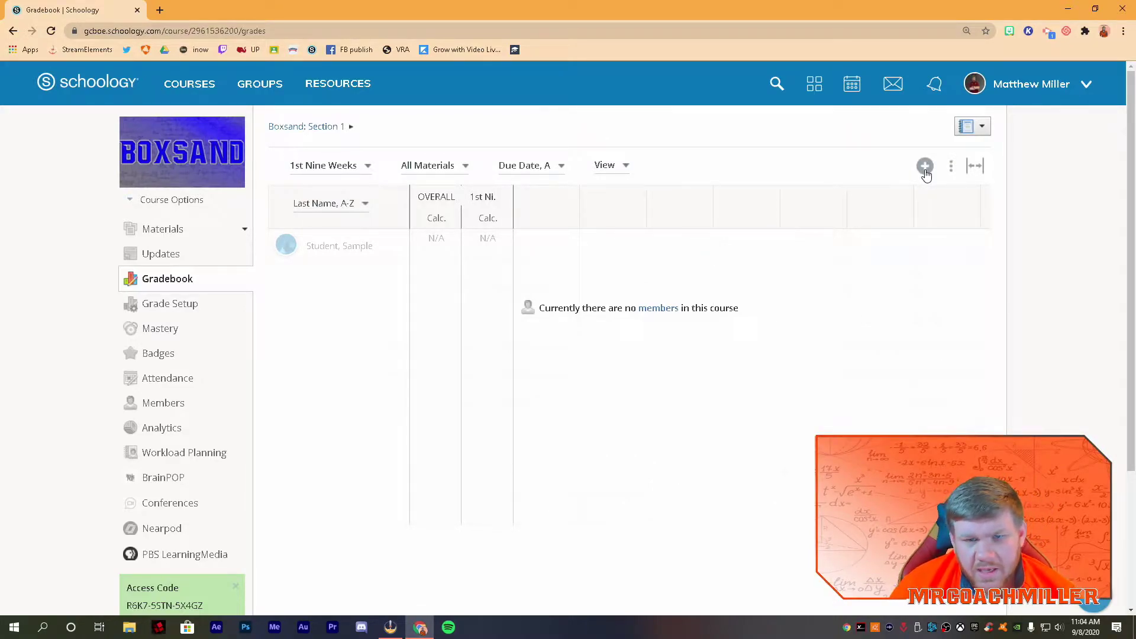
Show the add menu offering assignment, test/quiz, discussion and grade column
{"action": "left_click", "coordinate": [926, 166]}
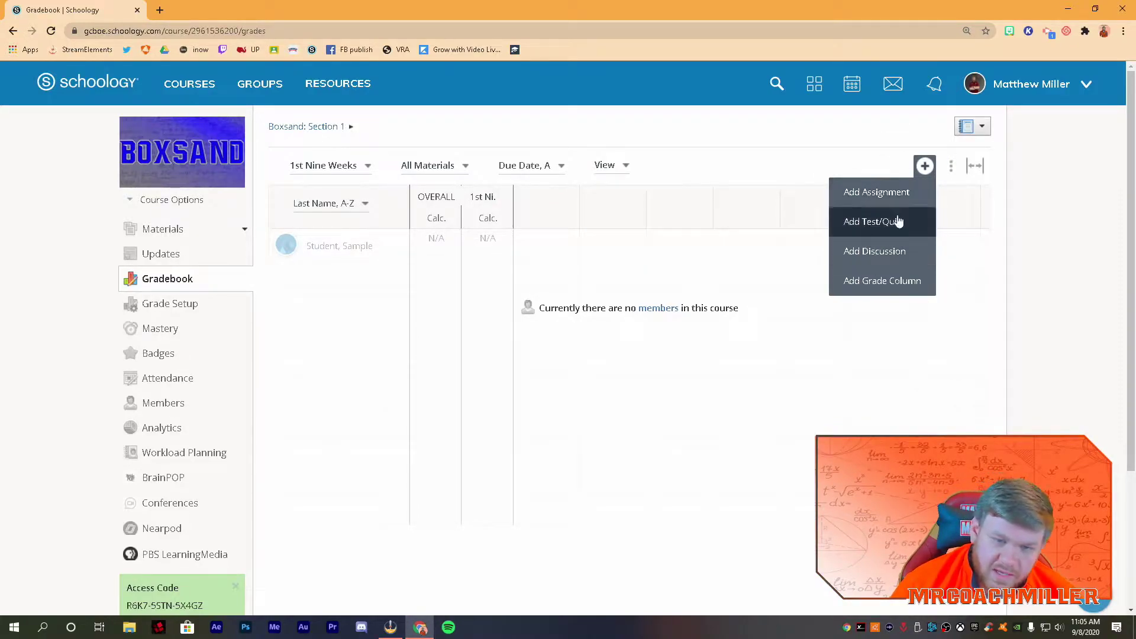
{"action": "mouse_move", "coordinate": [163, 229]}
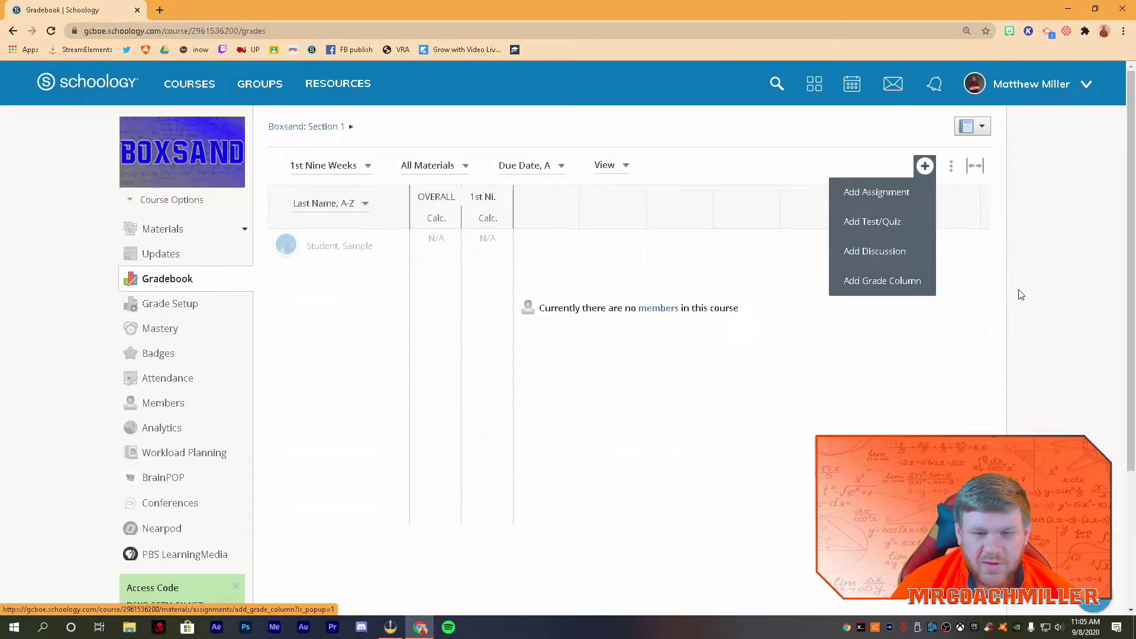
{"action": "mouse_move", "coordinate": [883, 281]}
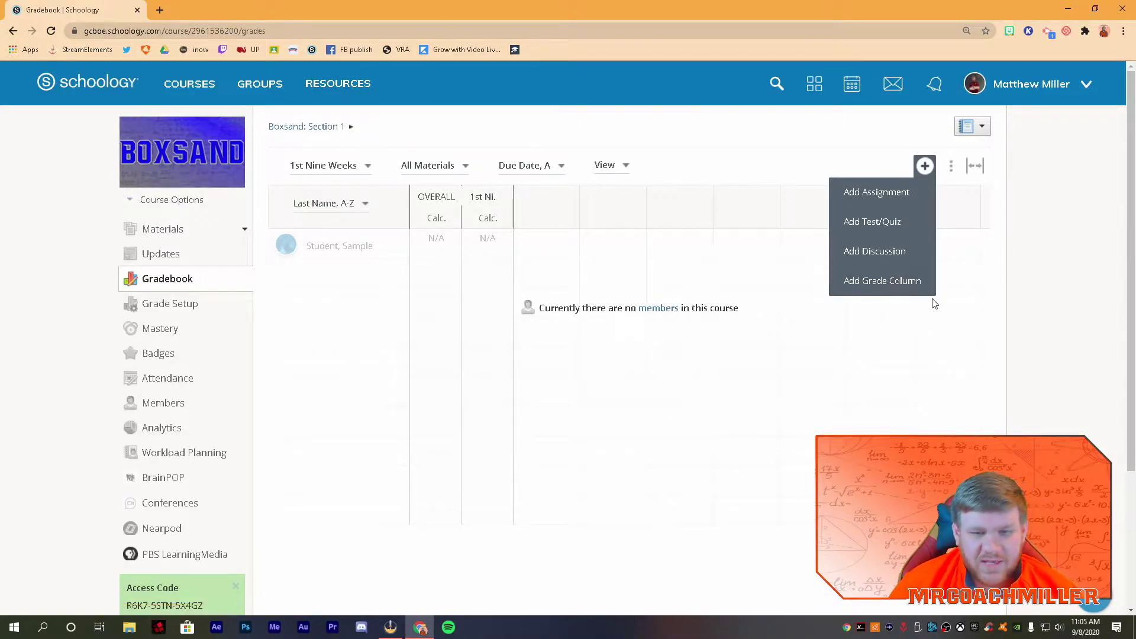
Start a new grade column, then cancel the form without creating it
{"action": "left_click", "coordinate": [881, 280]}
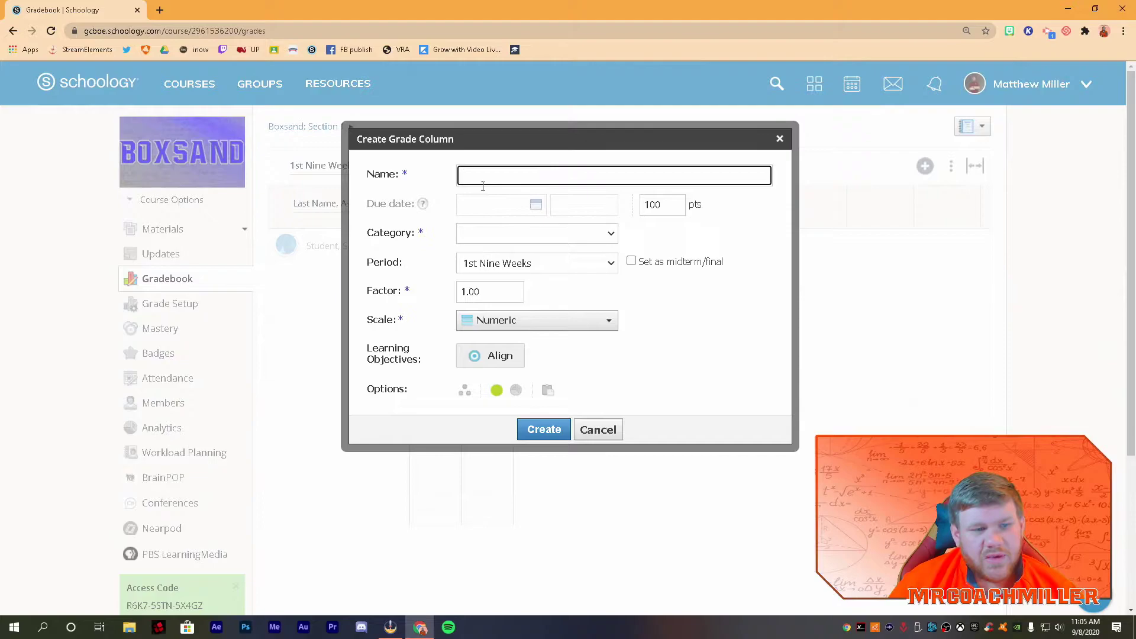
{"action": "left_click", "coordinate": [536, 233]}
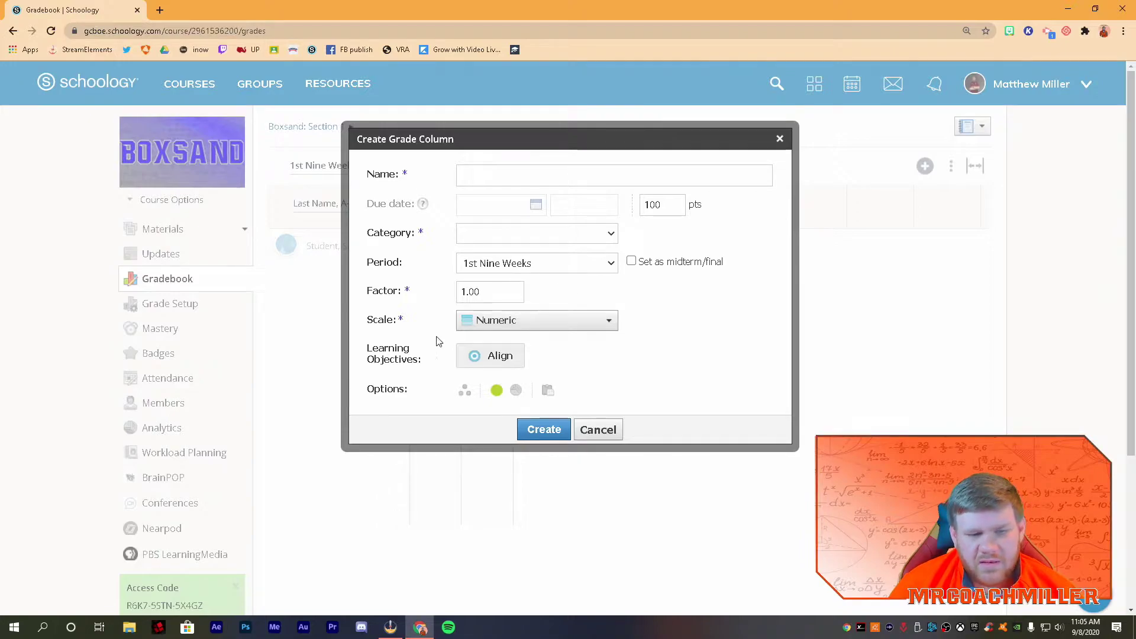
{"action": "mouse_move", "coordinate": [514, 391]}
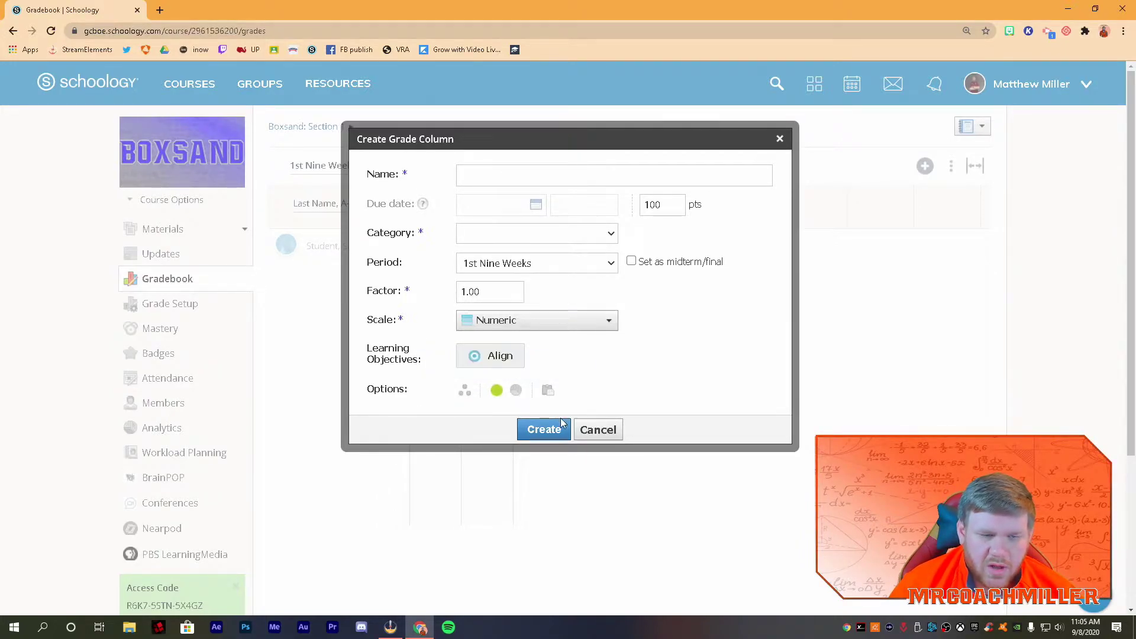
{"action": "left_click", "coordinate": [598, 429]}
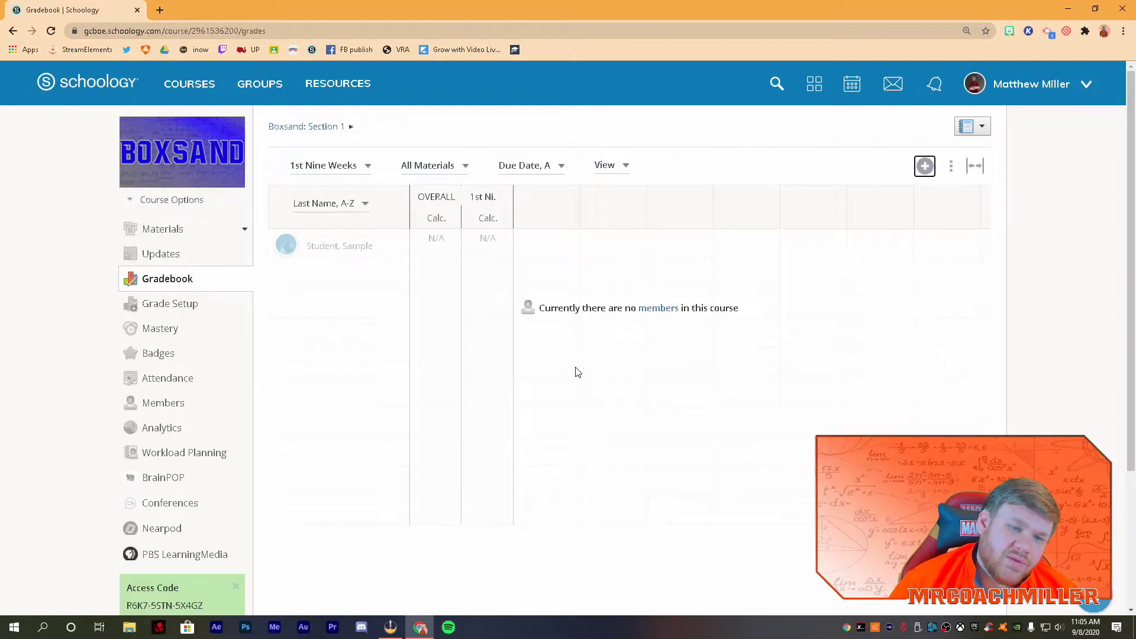
{"action": "mouse_move", "coordinate": [685, 289]}
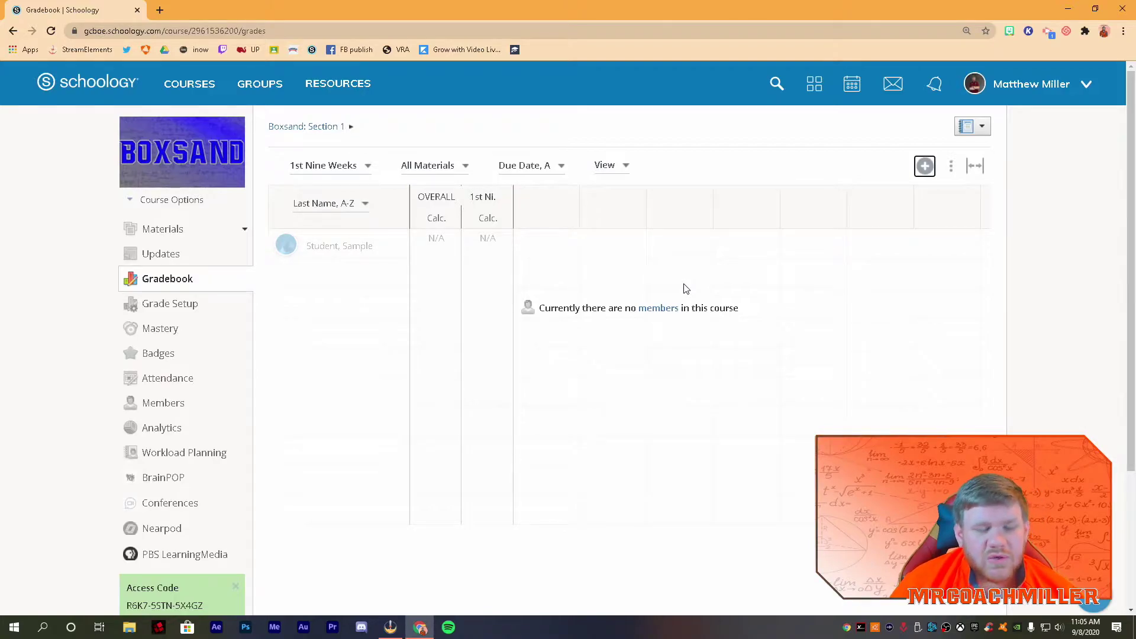
{"action": "mouse_move", "coordinate": [660, 137]}
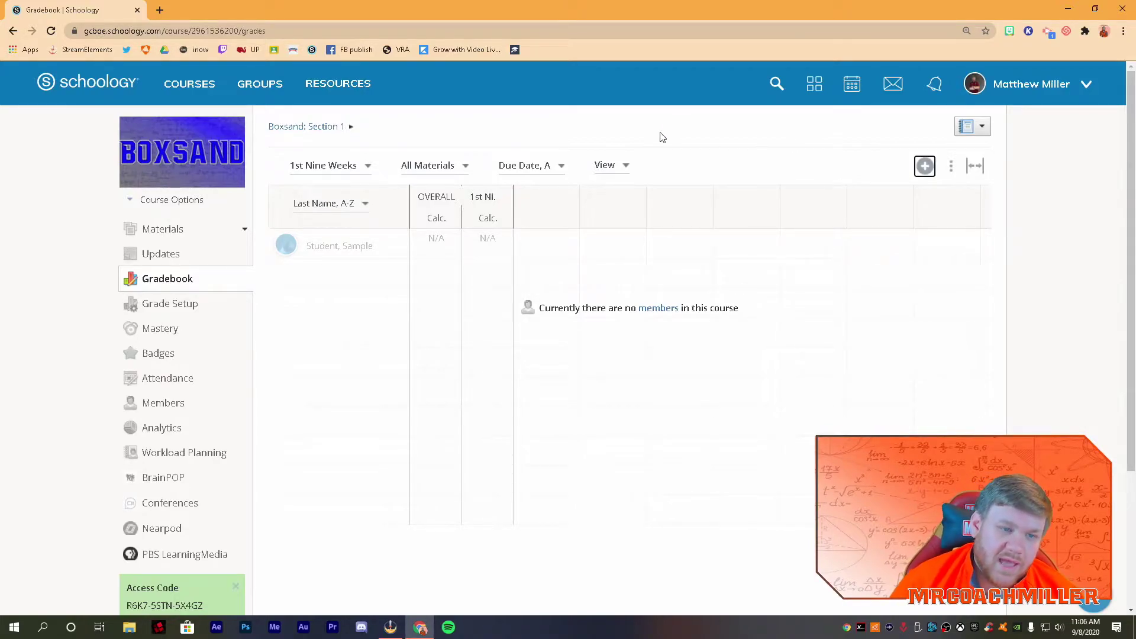
{"action": "mouse_move", "coordinate": [538, 114]}
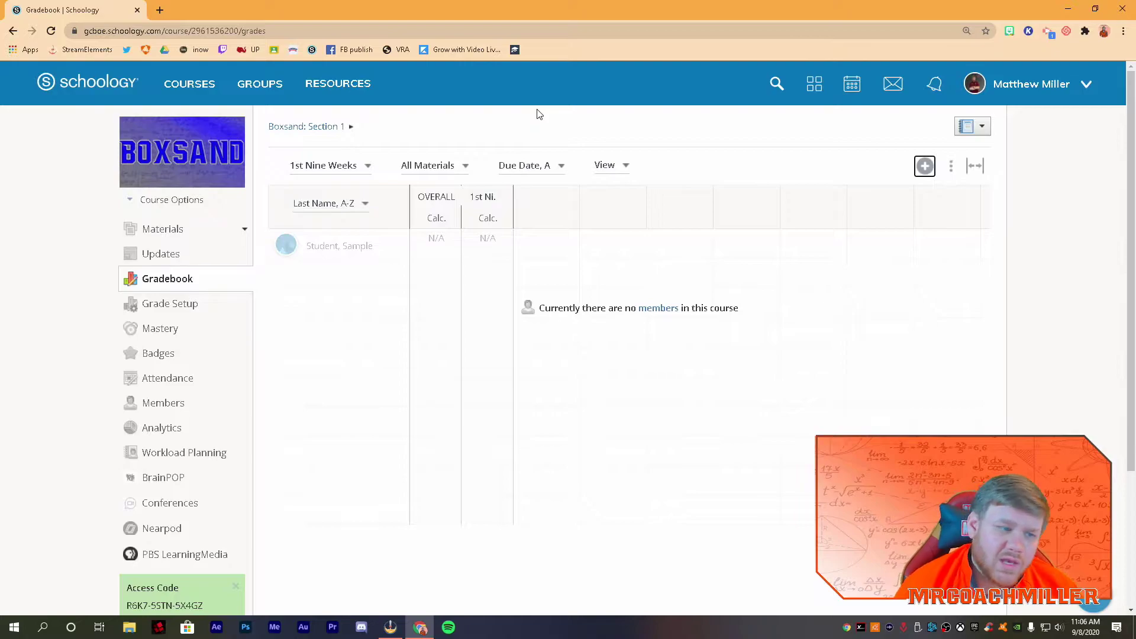
{"action": "mouse_move", "coordinate": [169, 304]}
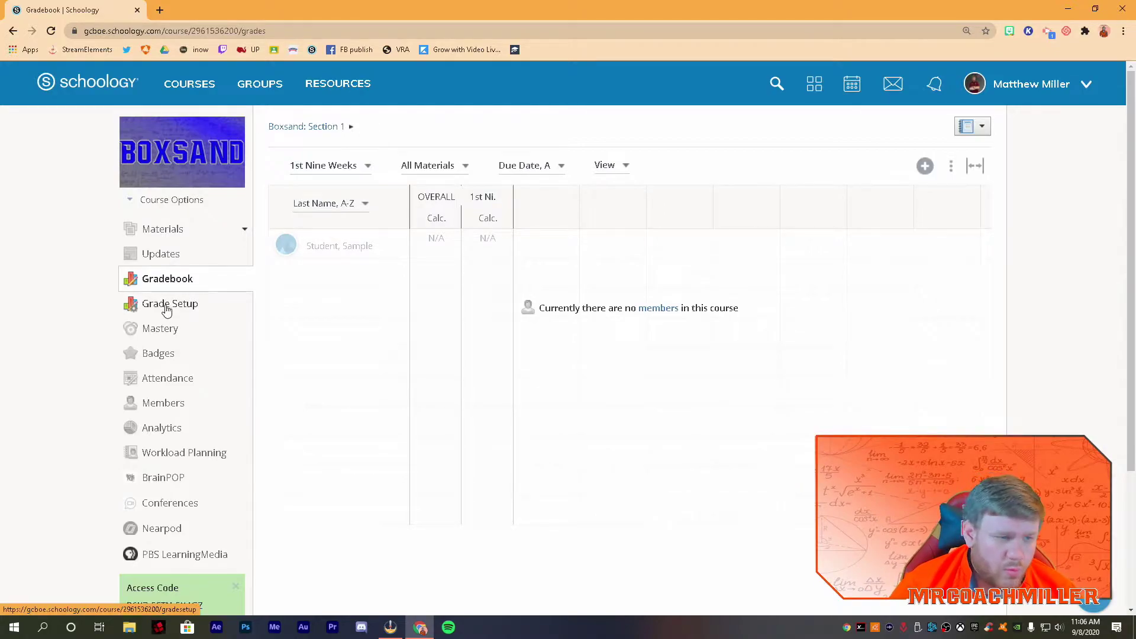
Go to the course's Grade Setup page, which lists no categories yet
{"action": "left_click", "coordinate": [169, 303]}
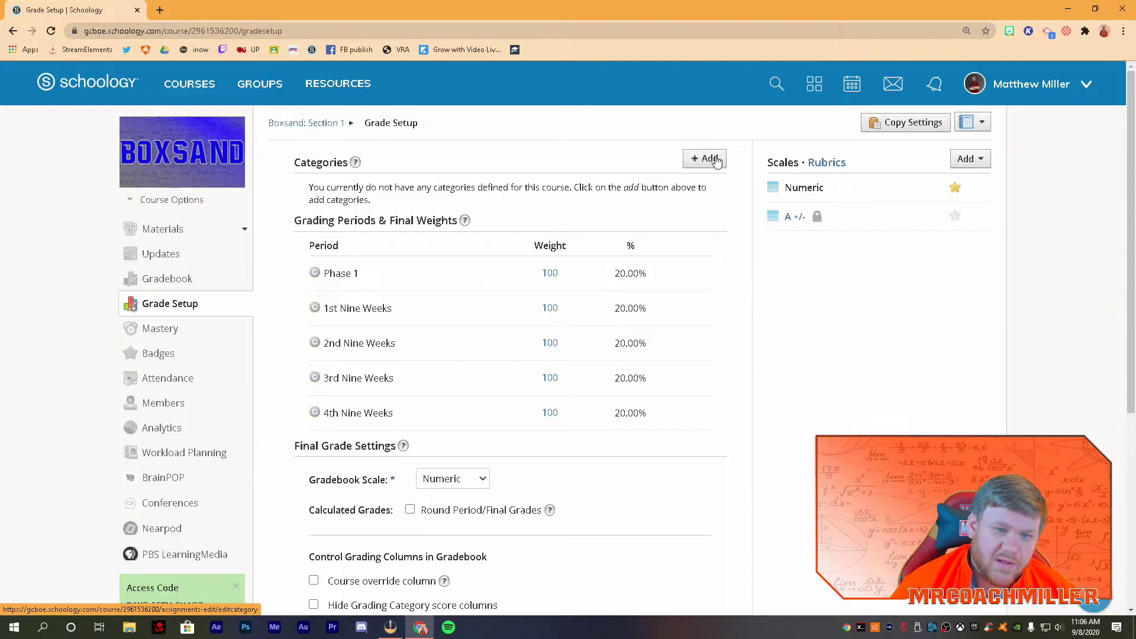
Create a Graded category with weight 100, then switch off Weight Categories
{"action": "left_click", "coordinate": [704, 158]}
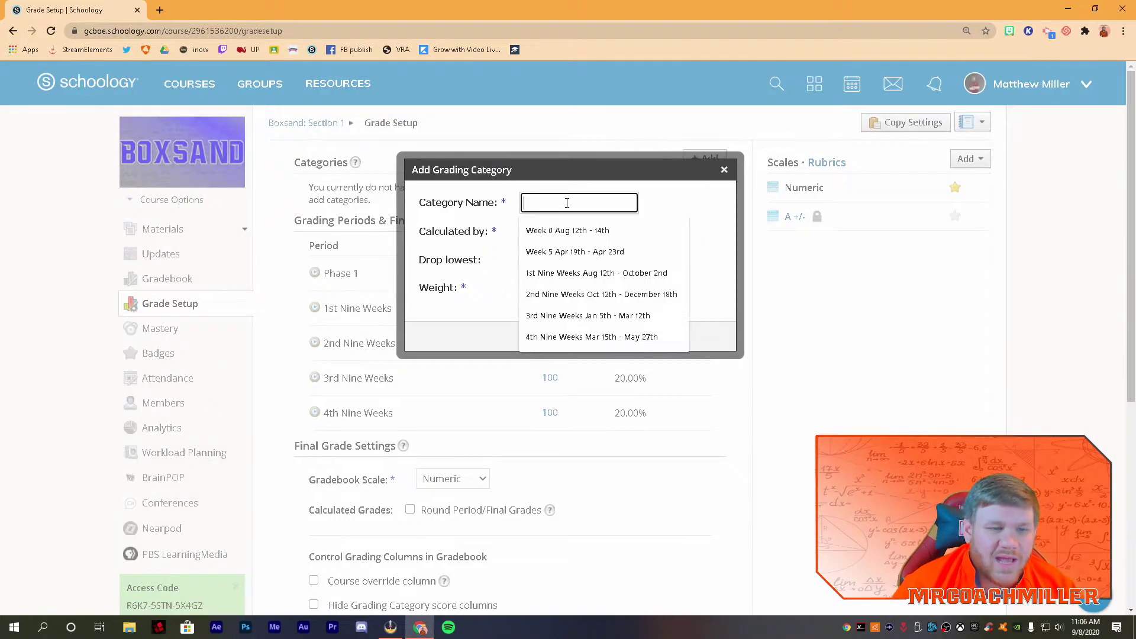
{"action": "type", "text": "Graded"}
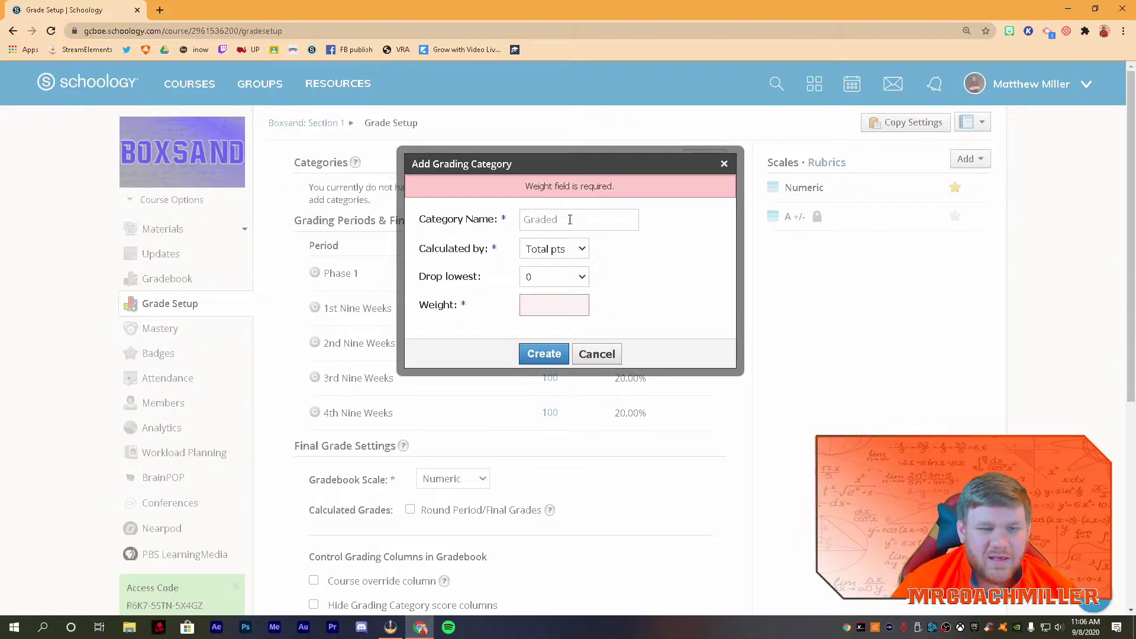
{"action": "left_click", "coordinate": [554, 304]}
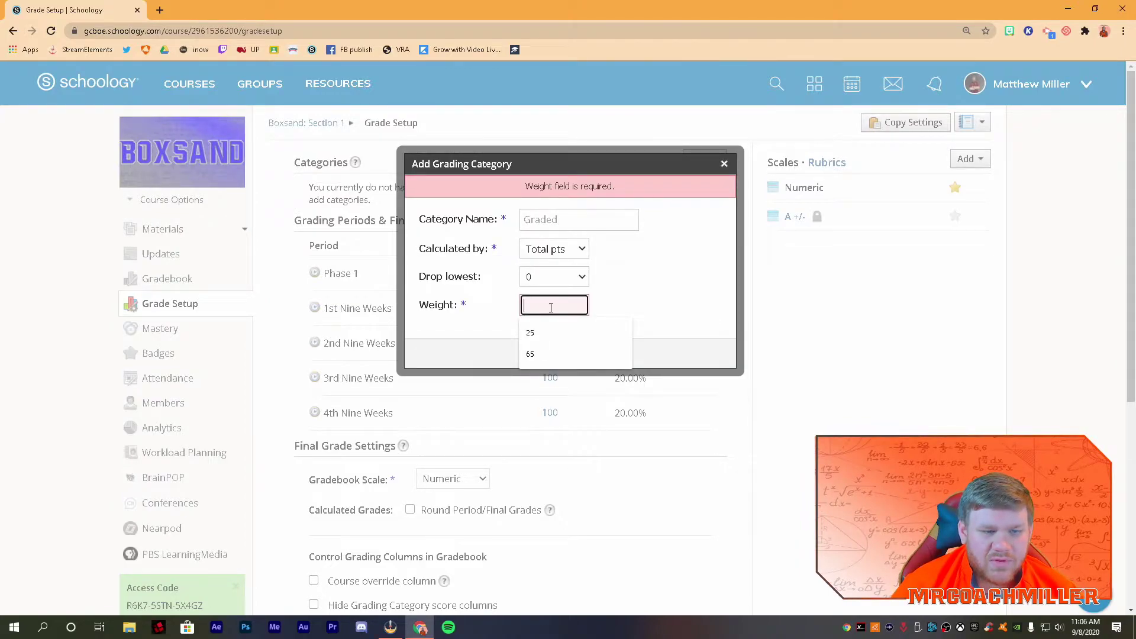
{"action": "type", "text": "110"}
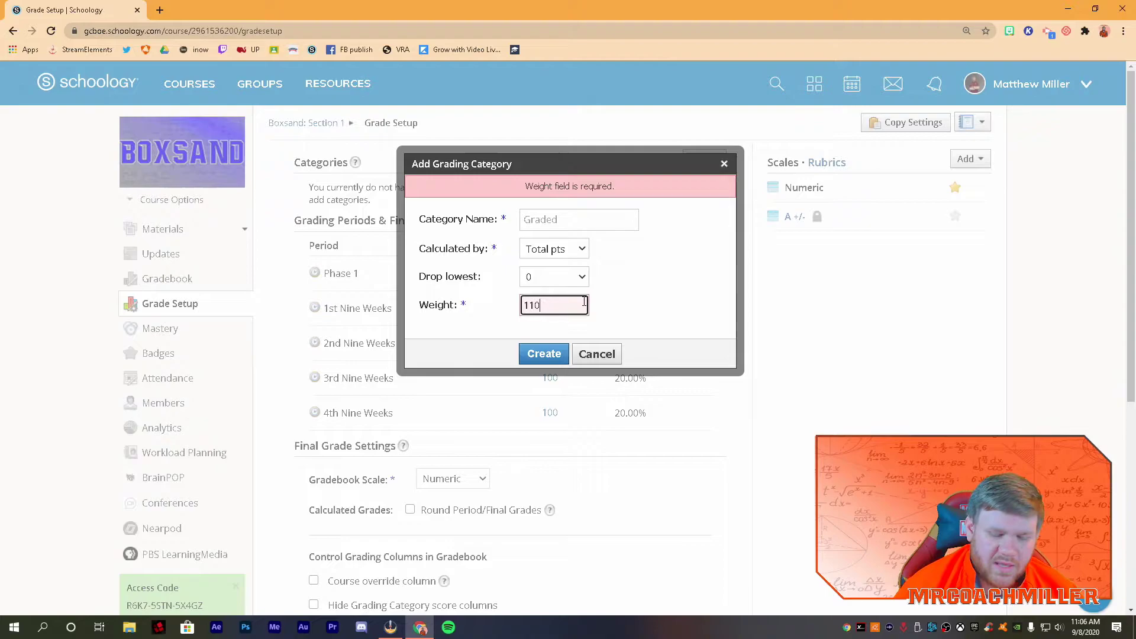
{"action": "type", "text": "100"}
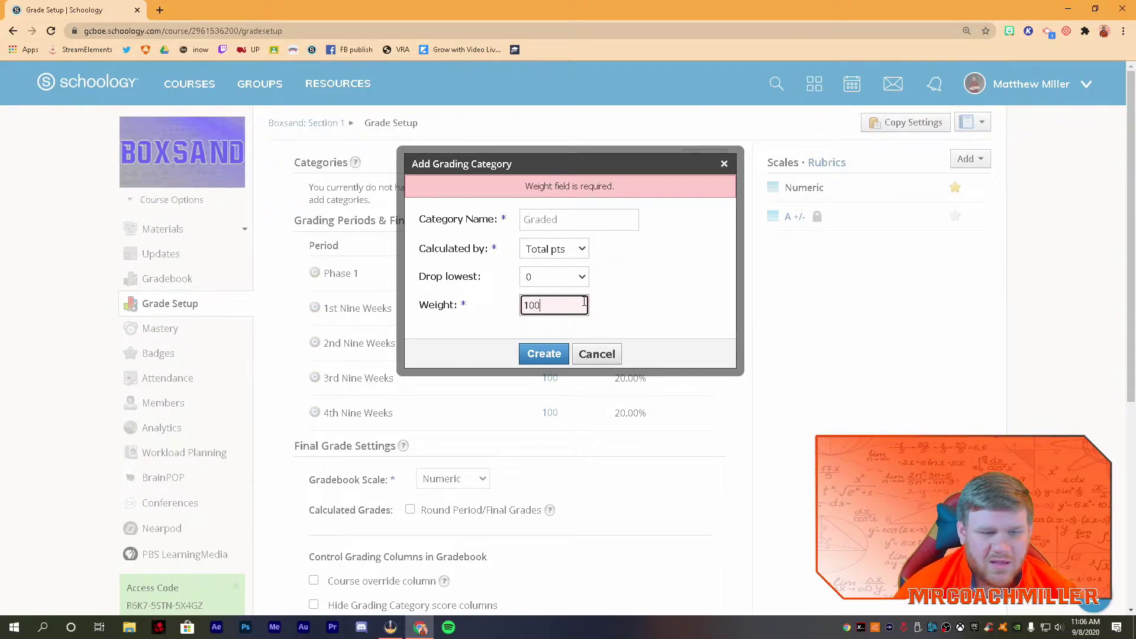
{"action": "left_click", "coordinate": [543, 354]}
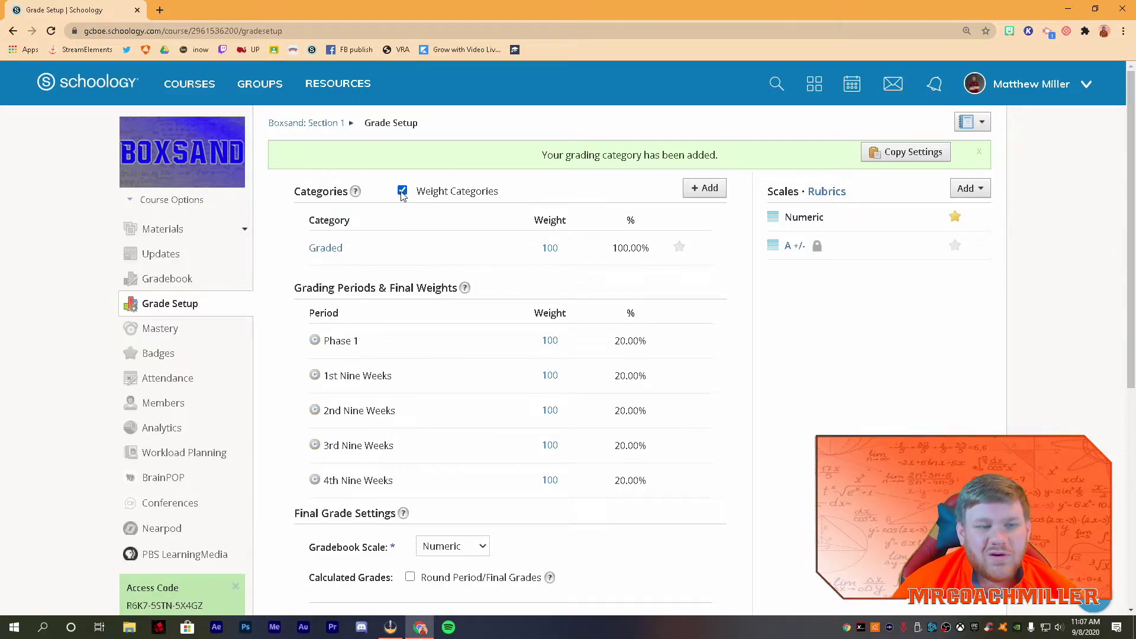
{"action": "left_click", "coordinate": [402, 191]}
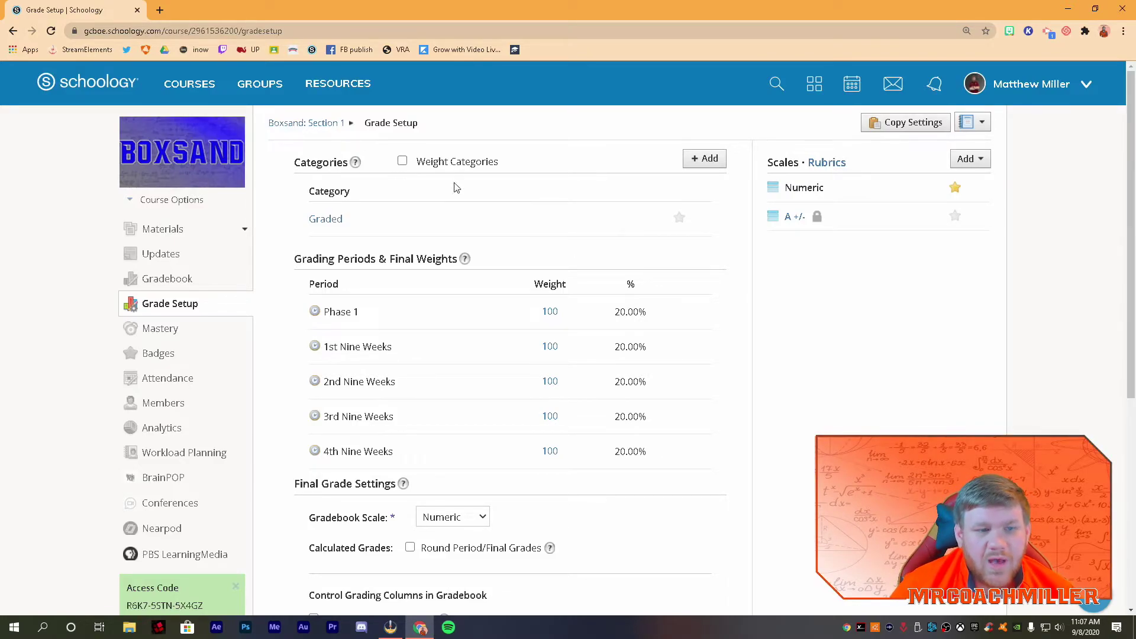
Delete the Graded category from its options menu and confirm
{"action": "right_click", "coordinate": [325, 218]}
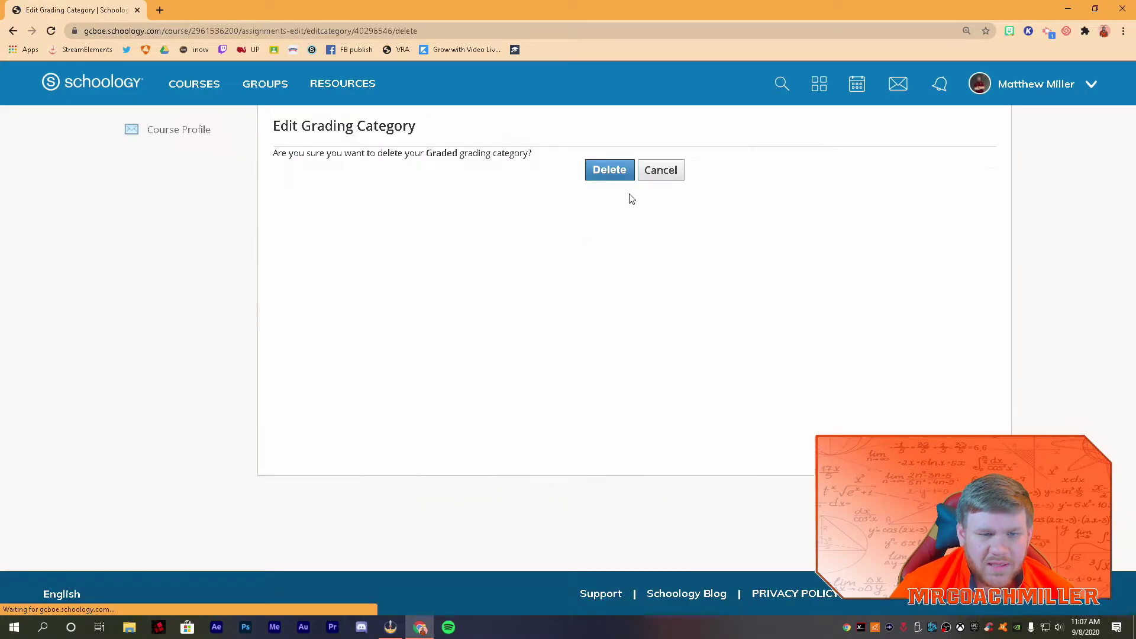
{"action": "left_click", "coordinate": [608, 169]}
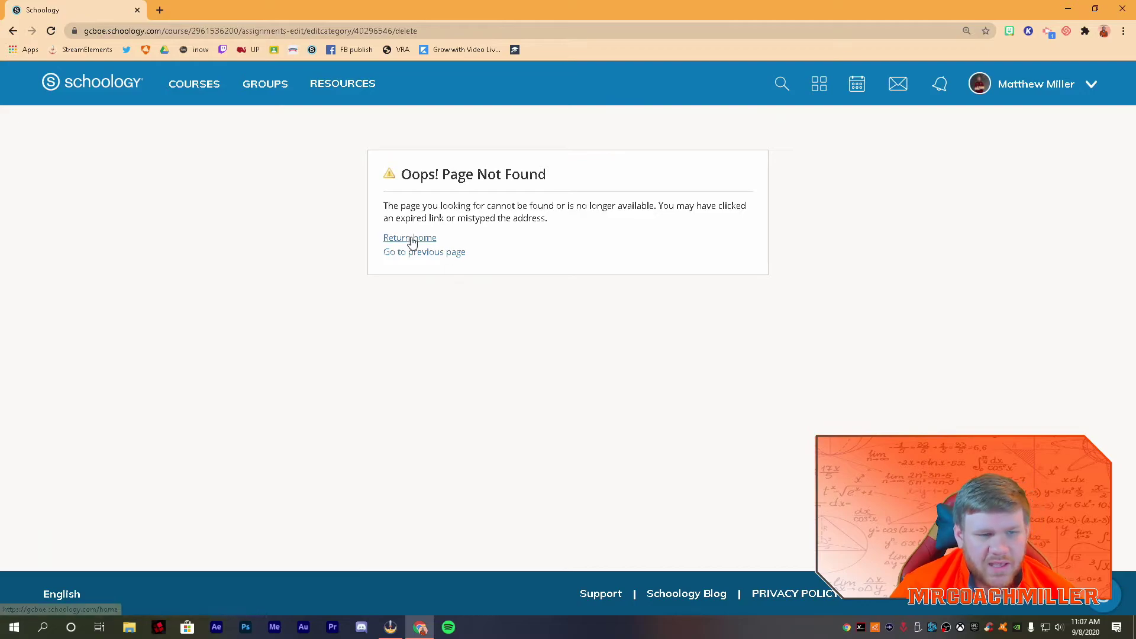
{"action": "mouse_move", "coordinate": [410, 241]}
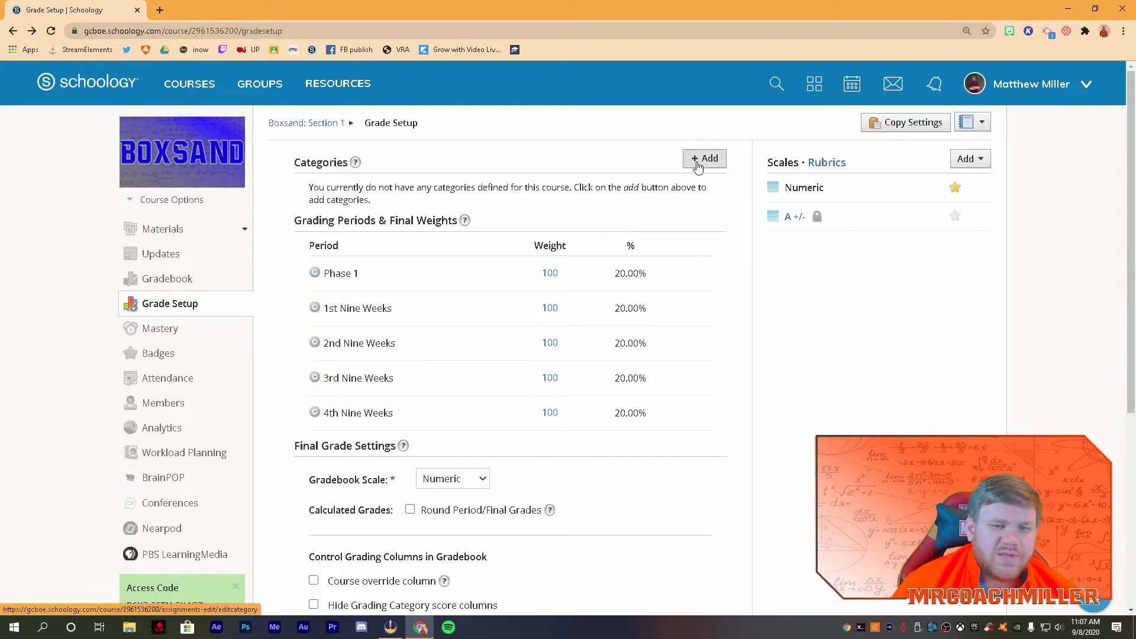
Add a Homework category calculated by total points and start entering its weight of 10
{"action": "left_click", "coordinate": [703, 159]}
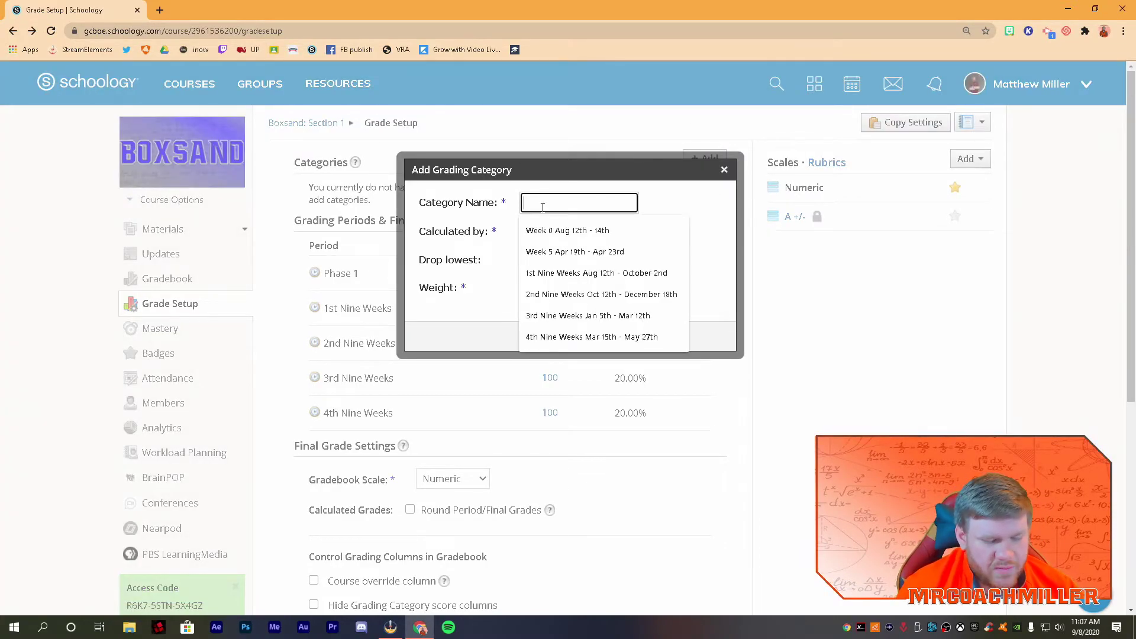
{"action": "type", "text": "Homework"}
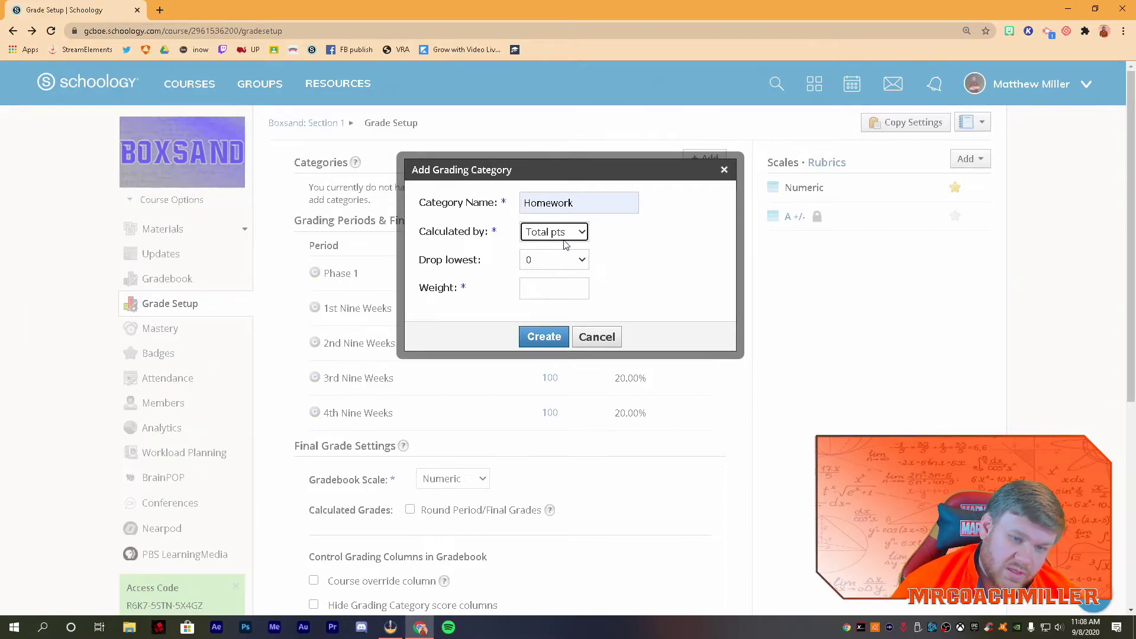
{"action": "left_click", "coordinate": [554, 231]}
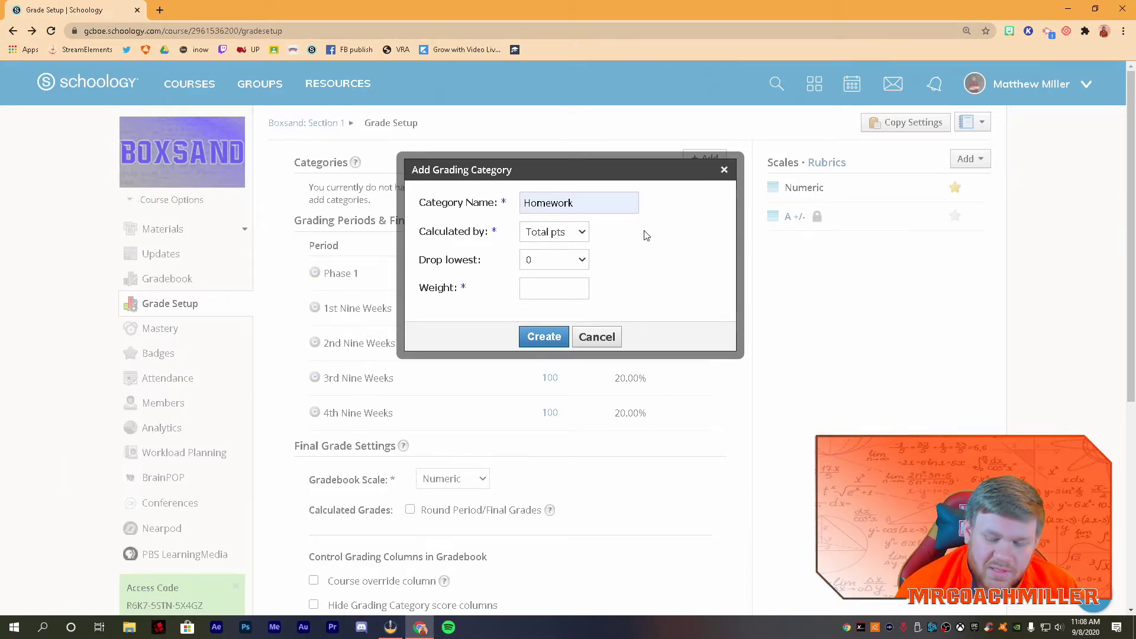
{"action": "left_click", "coordinate": [554, 231]}
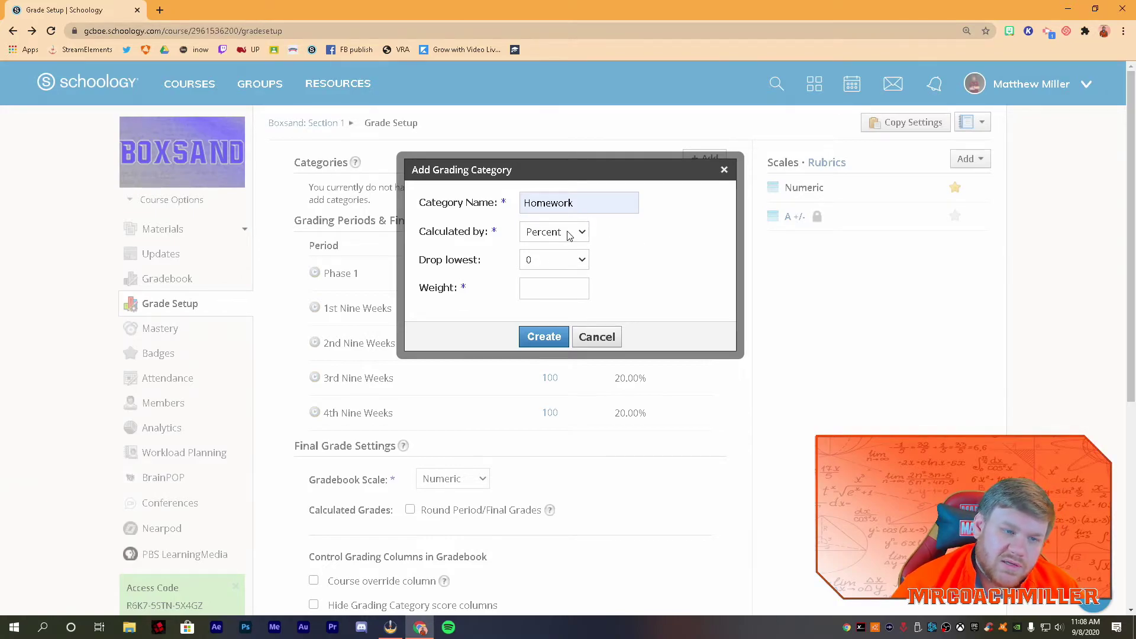
{"action": "left_click", "coordinate": [554, 231]}
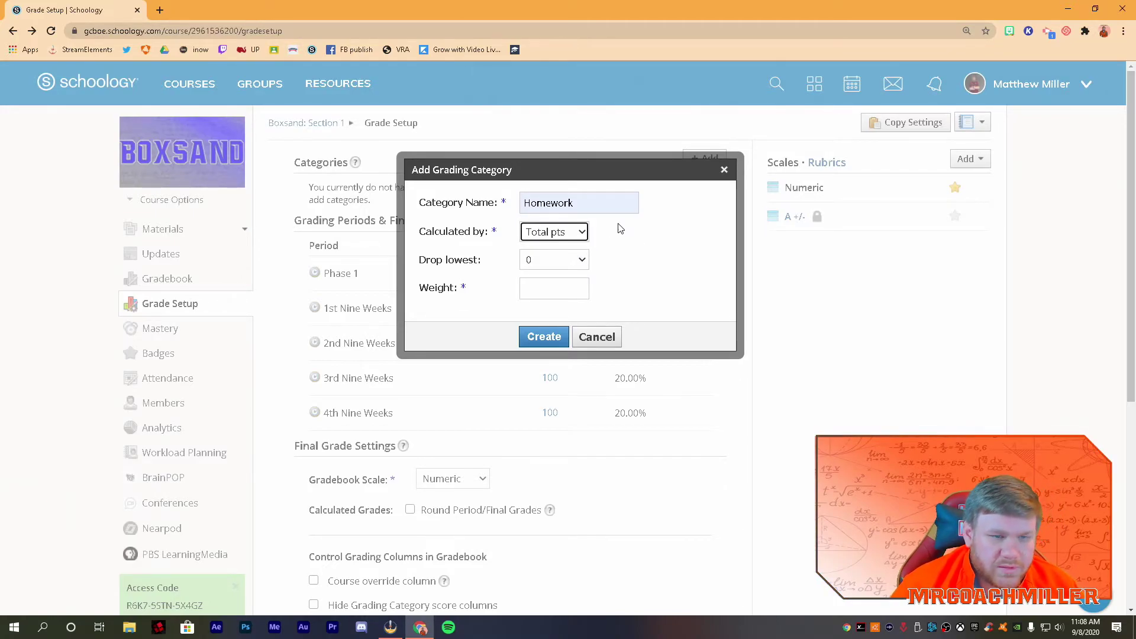
{"action": "mouse_move", "coordinate": [607, 237]}
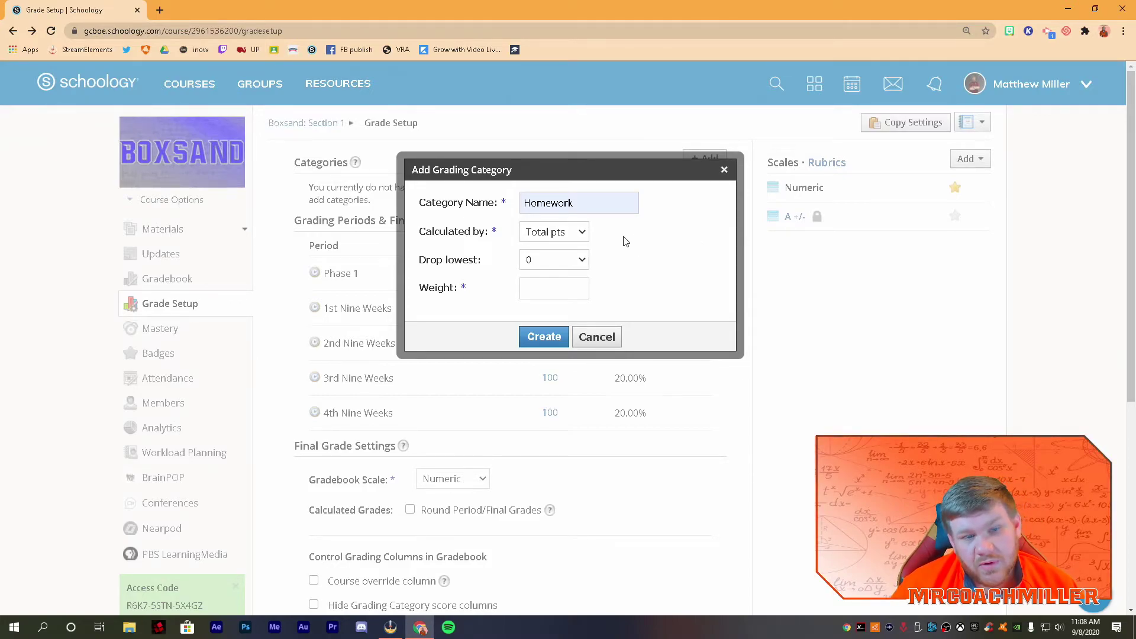
{"action": "mouse_move", "coordinate": [675, 207]}
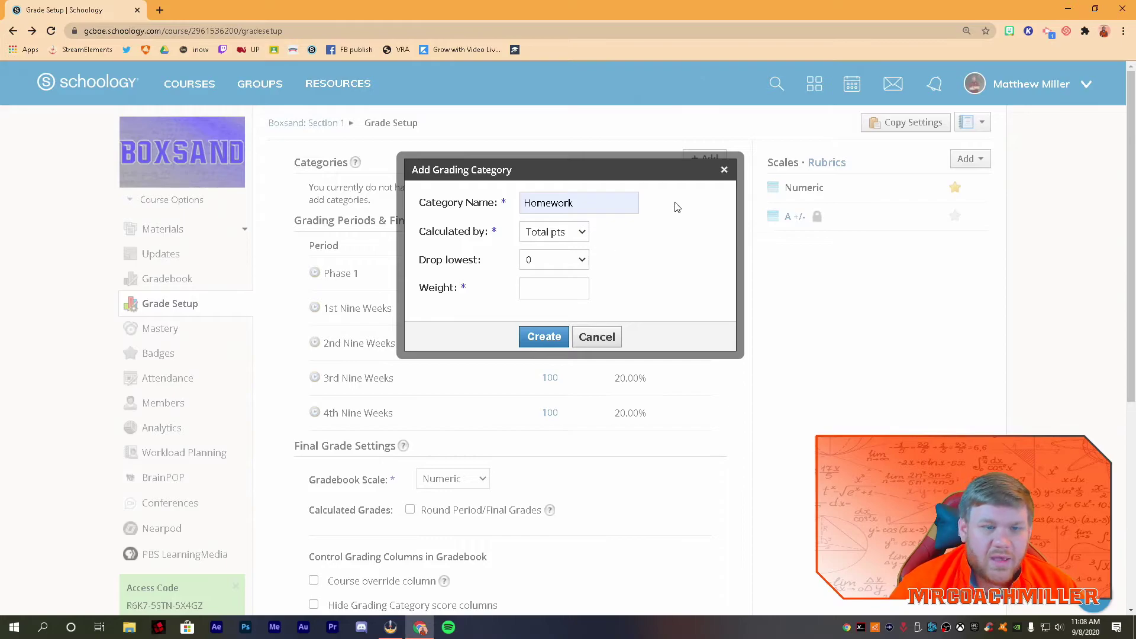
{"action": "mouse_move", "coordinate": [609, 253]}
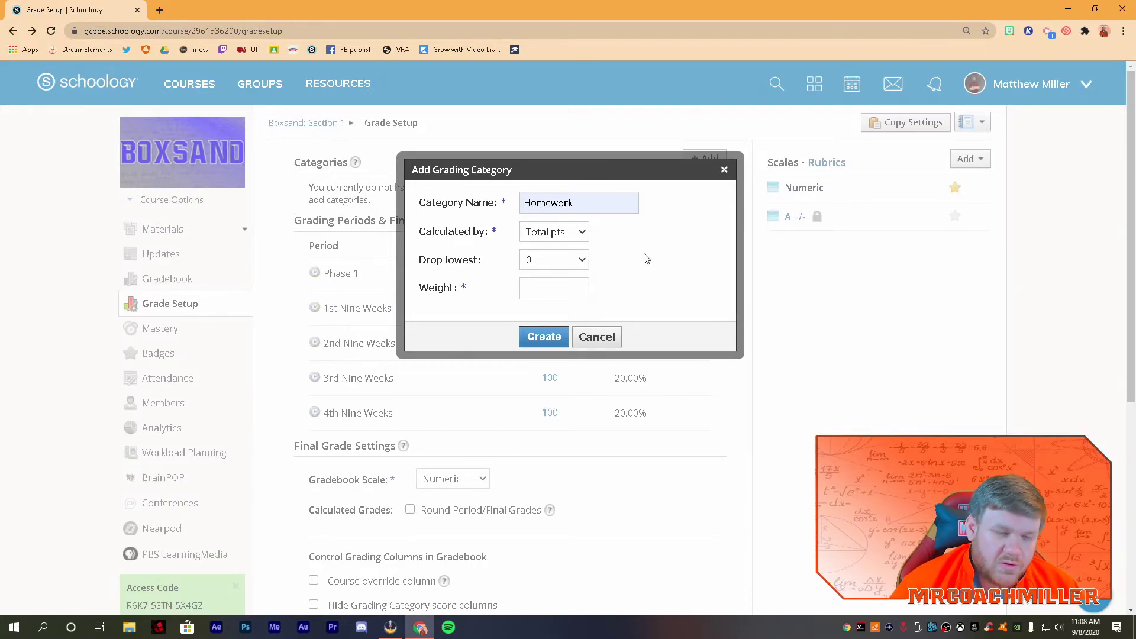
{"action": "left_click", "coordinate": [554, 230]}
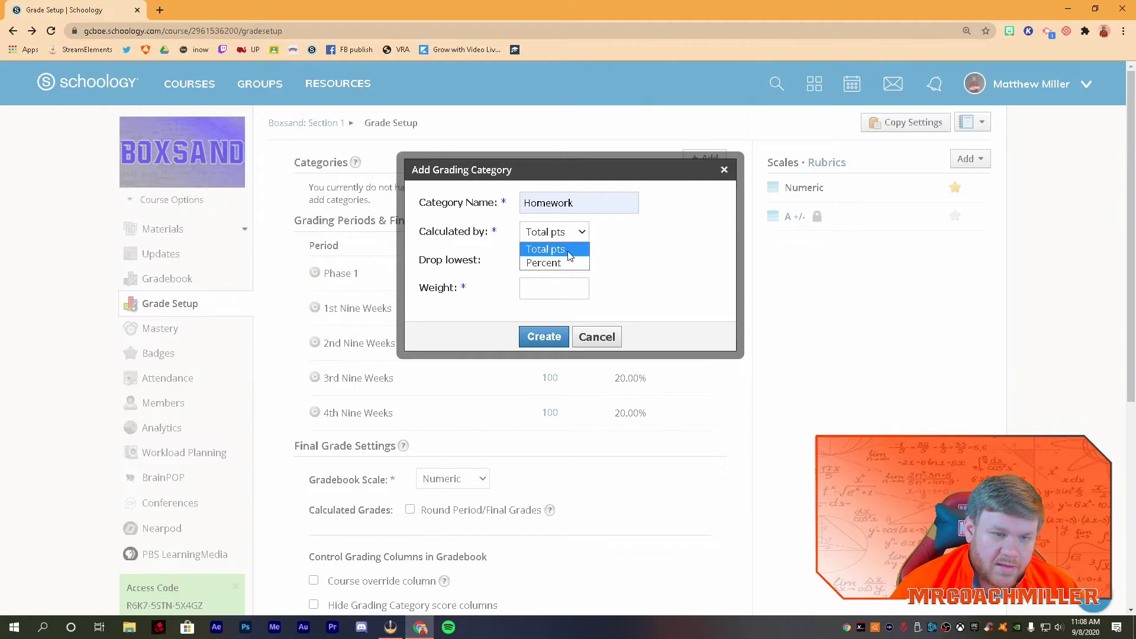
{"action": "left_click", "coordinate": [544, 250]}
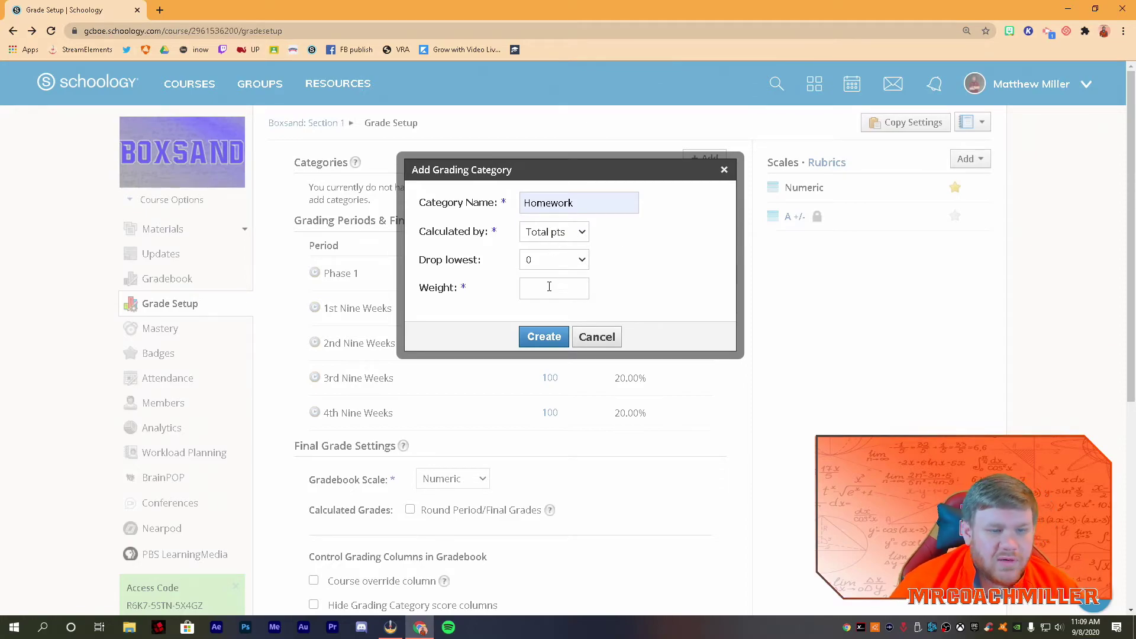
{"action": "left_click", "coordinate": [554, 288]}
{"action": "type", "text": "10"}
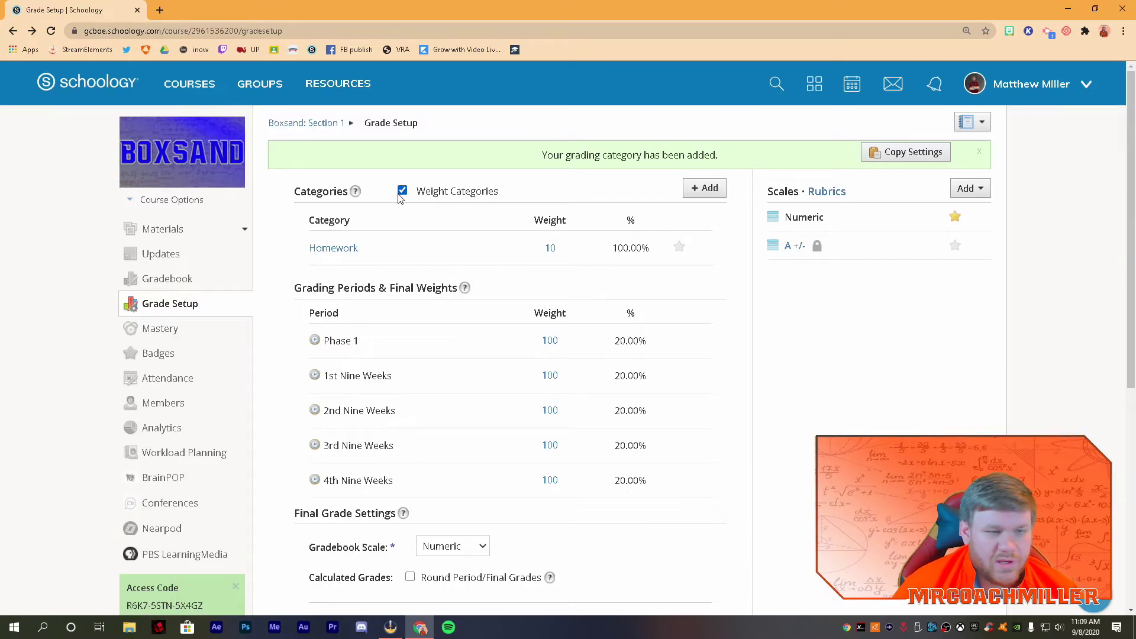
Create a Quizzes category with weight 25 beside Homework
{"action": "left_click", "coordinate": [703, 188]}
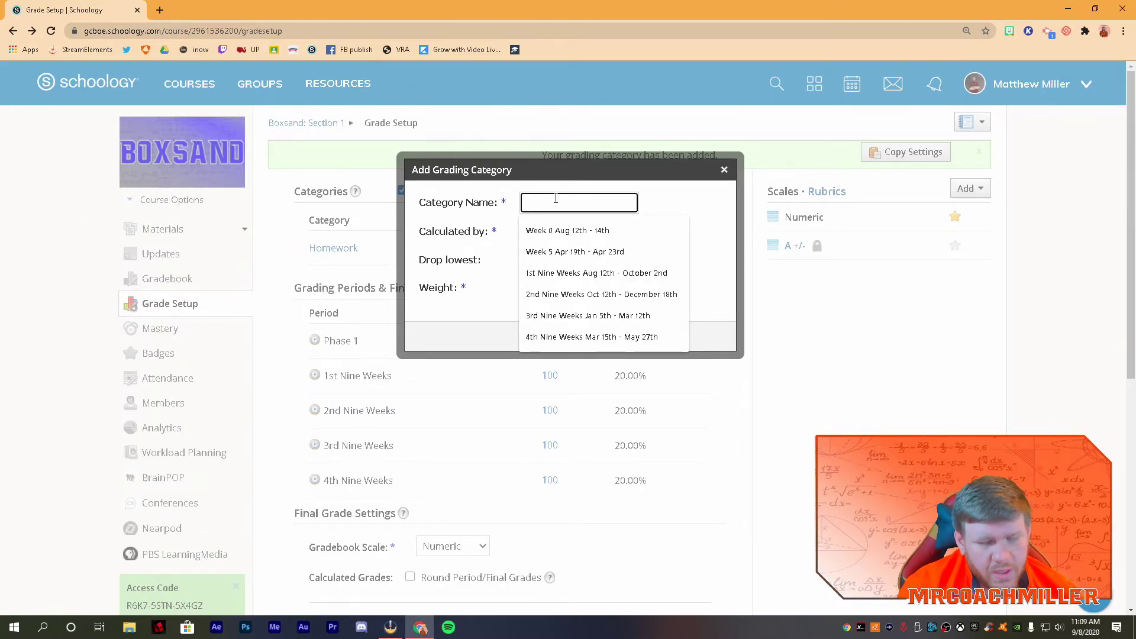
{"action": "type", "text": "H"}
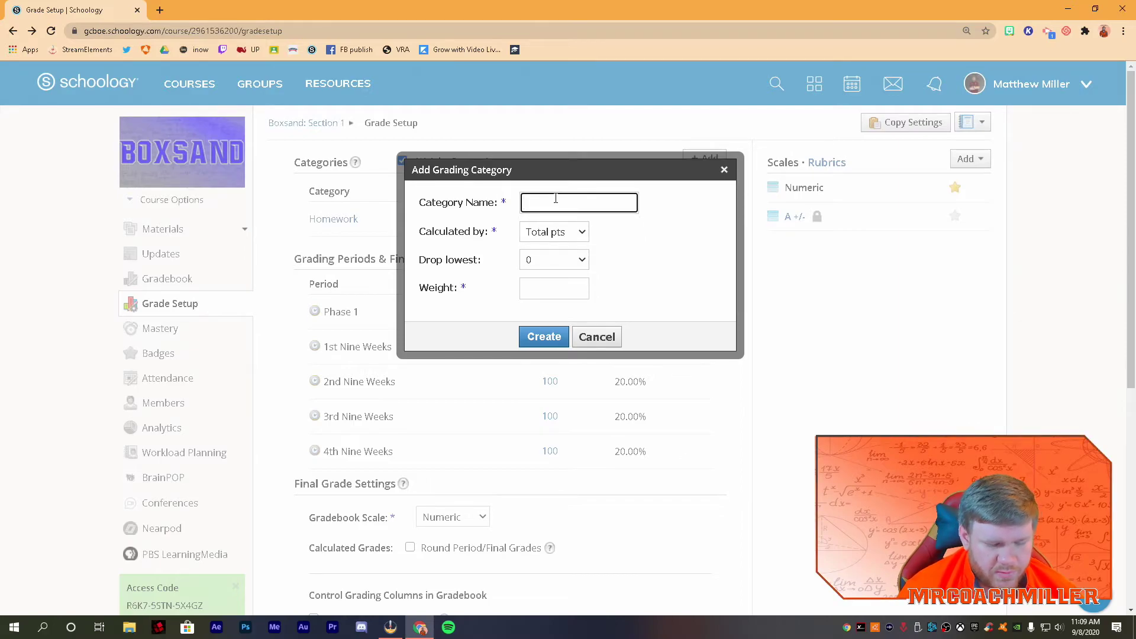
{"action": "type", "text": "Quizzes"}
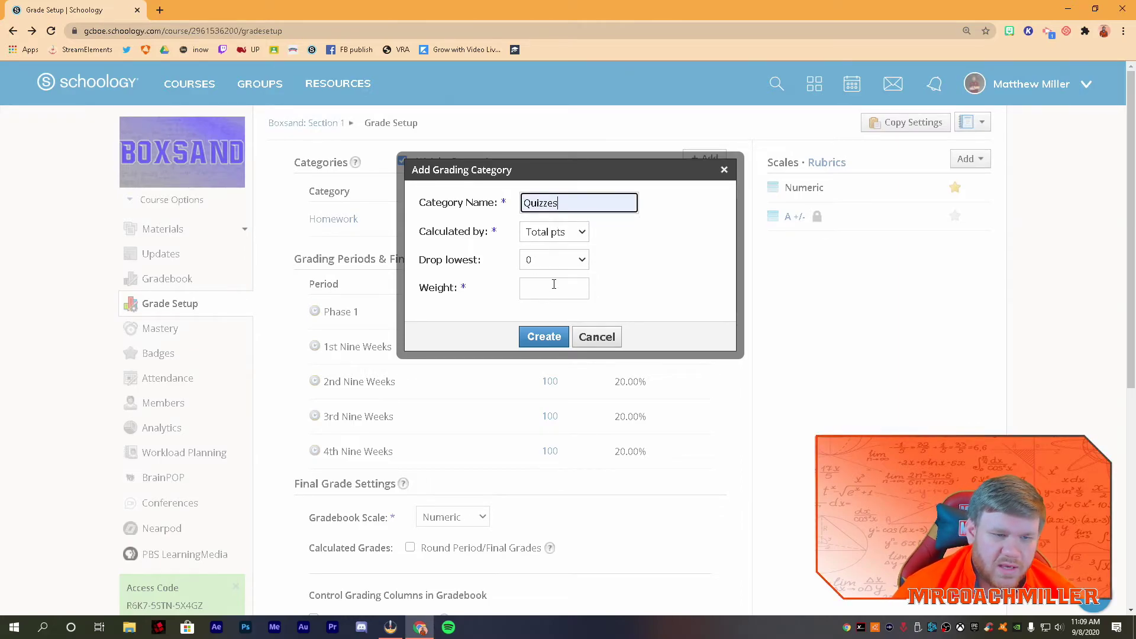
{"action": "type", "text": "25"}
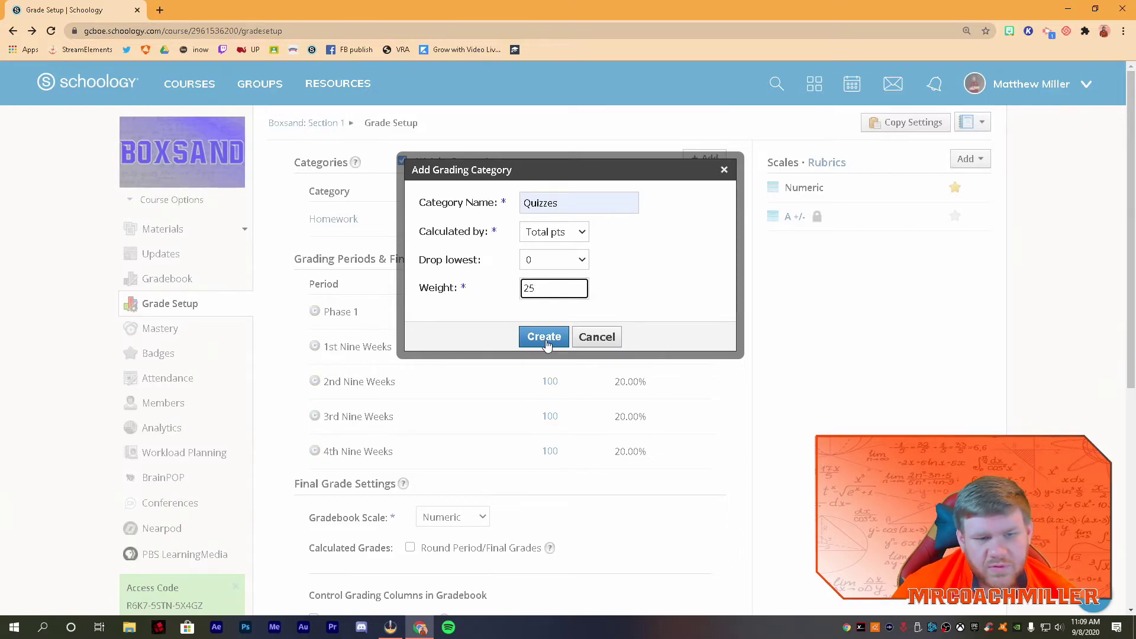
{"action": "left_click", "coordinate": [543, 337]}
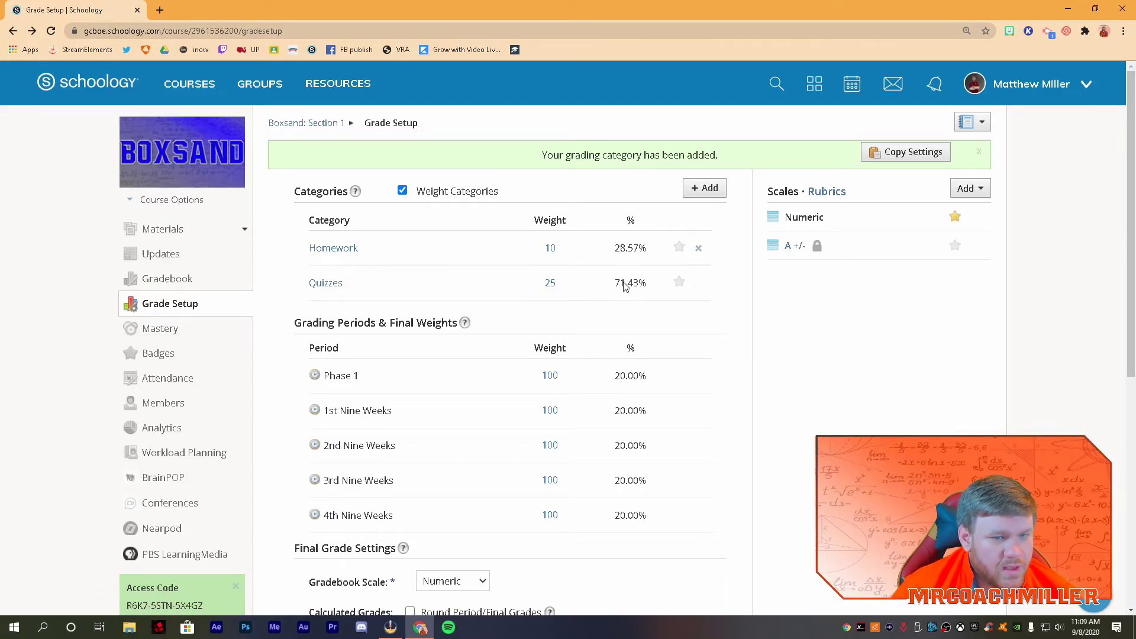
{"action": "left_click", "coordinate": [550, 247]}
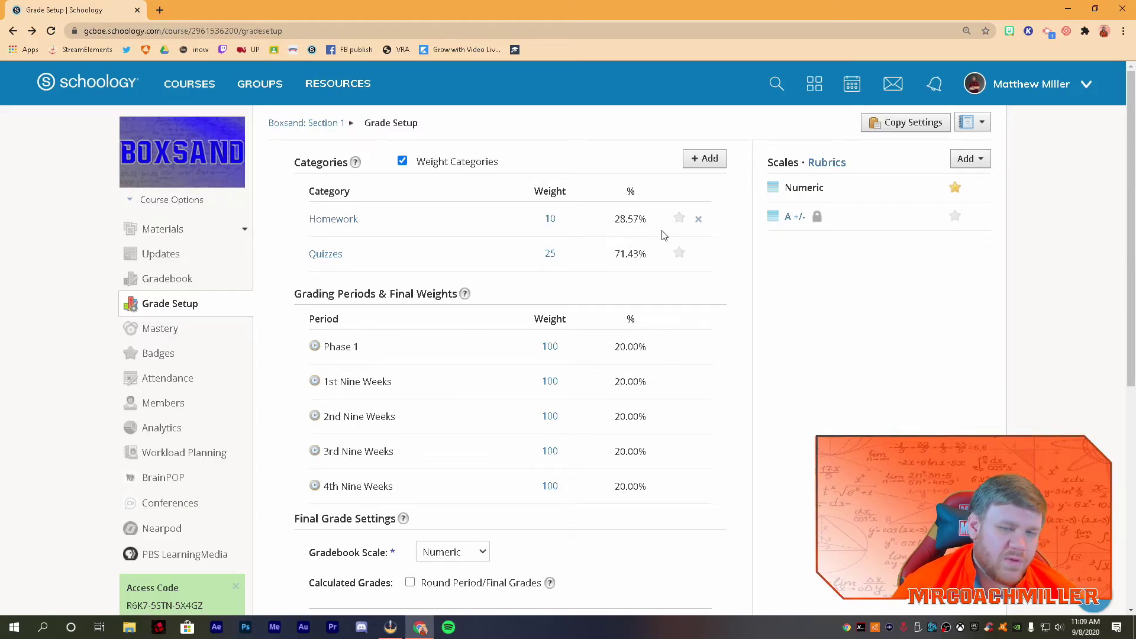
Add a Test category with weight 65, completing the 10/25/65 split
{"action": "left_click", "coordinate": [703, 157]}
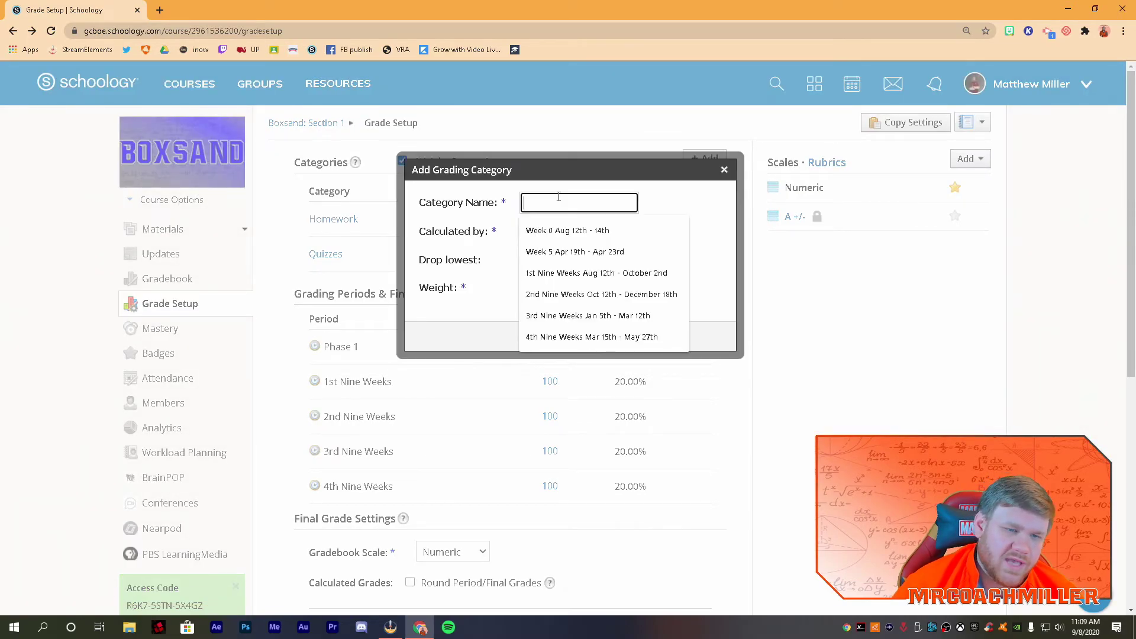
{"action": "type", "text": "Test"}
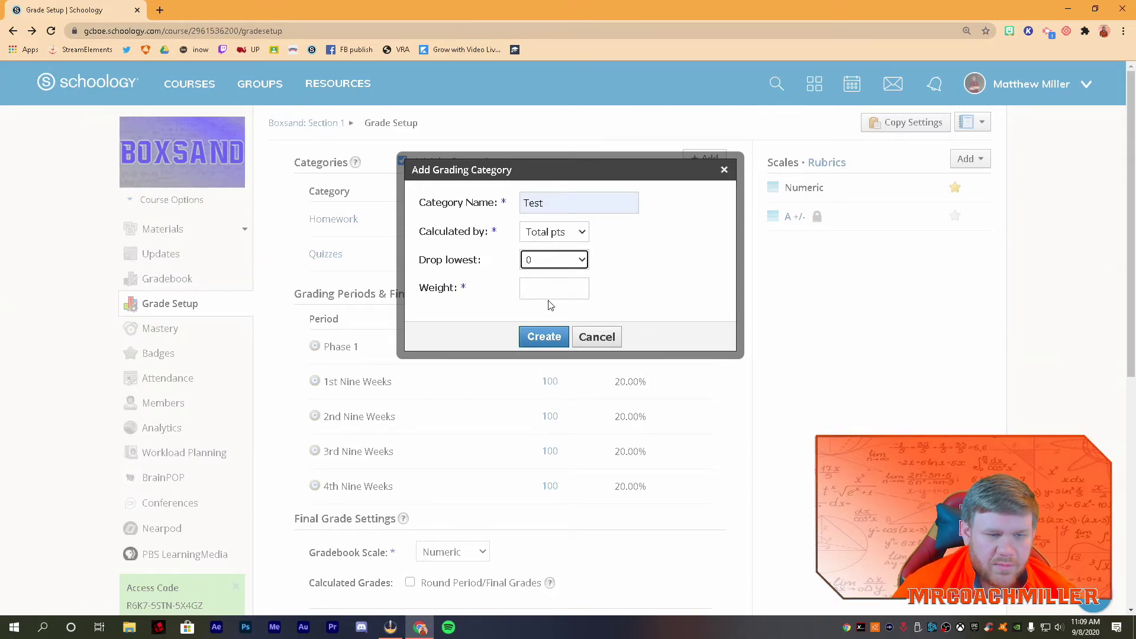
{"action": "left_click", "coordinate": [543, 336]}
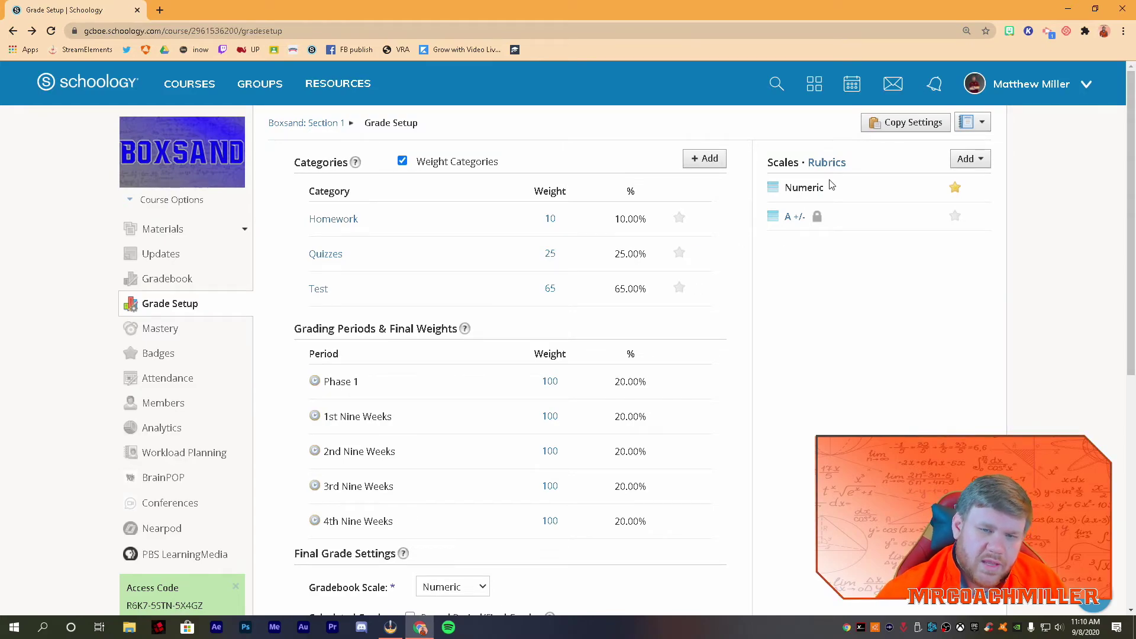
{"action": "mouse_move", "coordinate": [784, 221]}
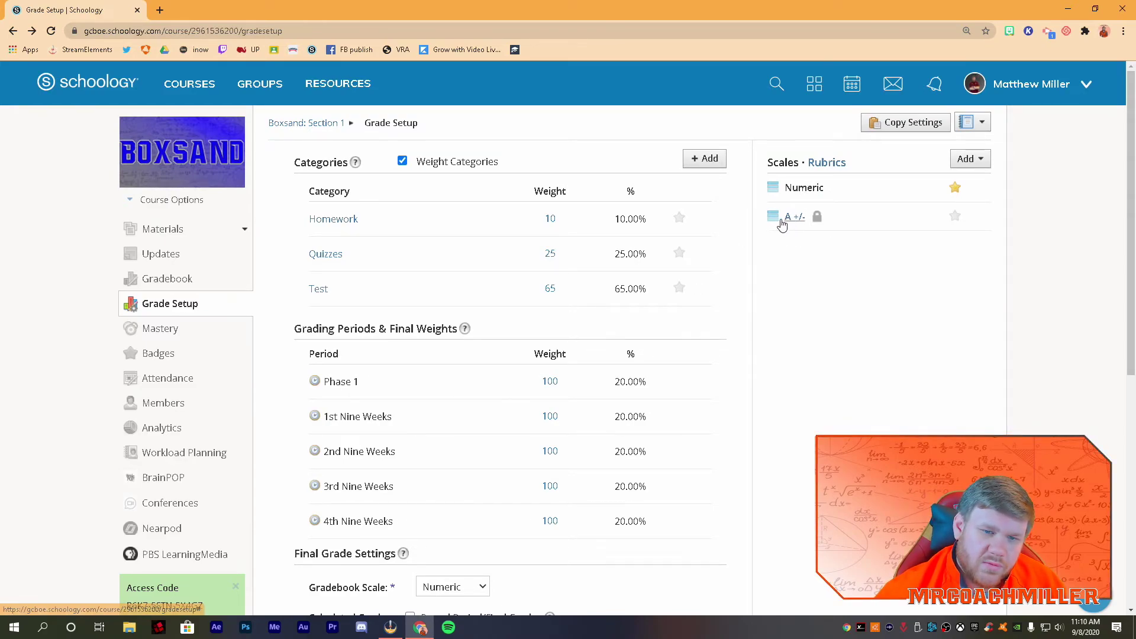
{"action": "mouse_move", "coordinate": [793, 217]}
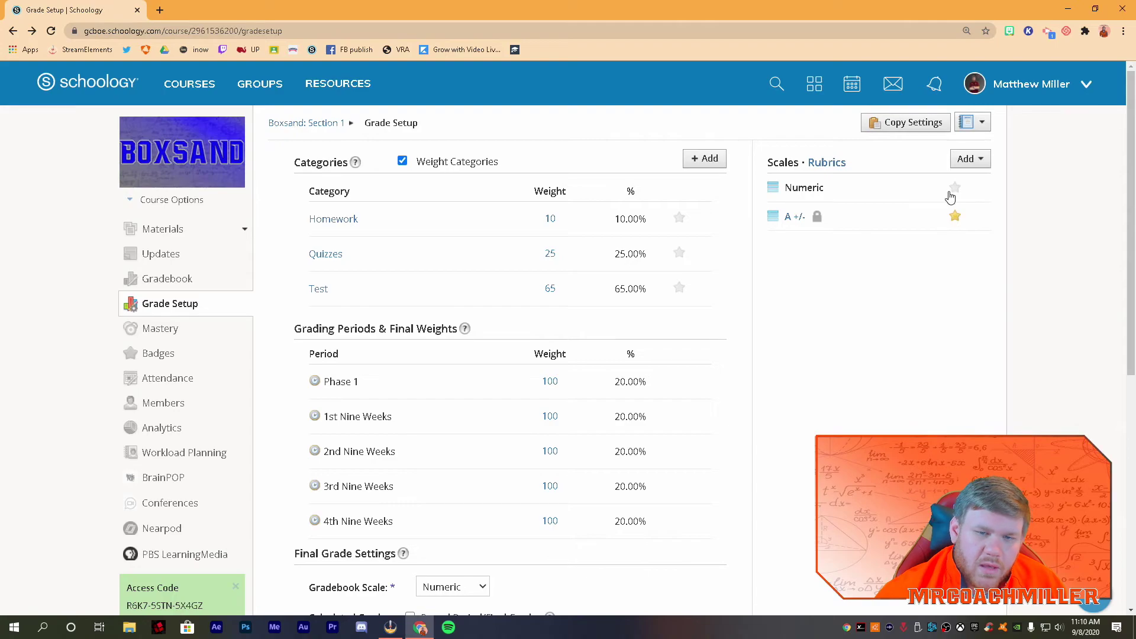
{"action": "left_click", "coordinate": [956, 187]}
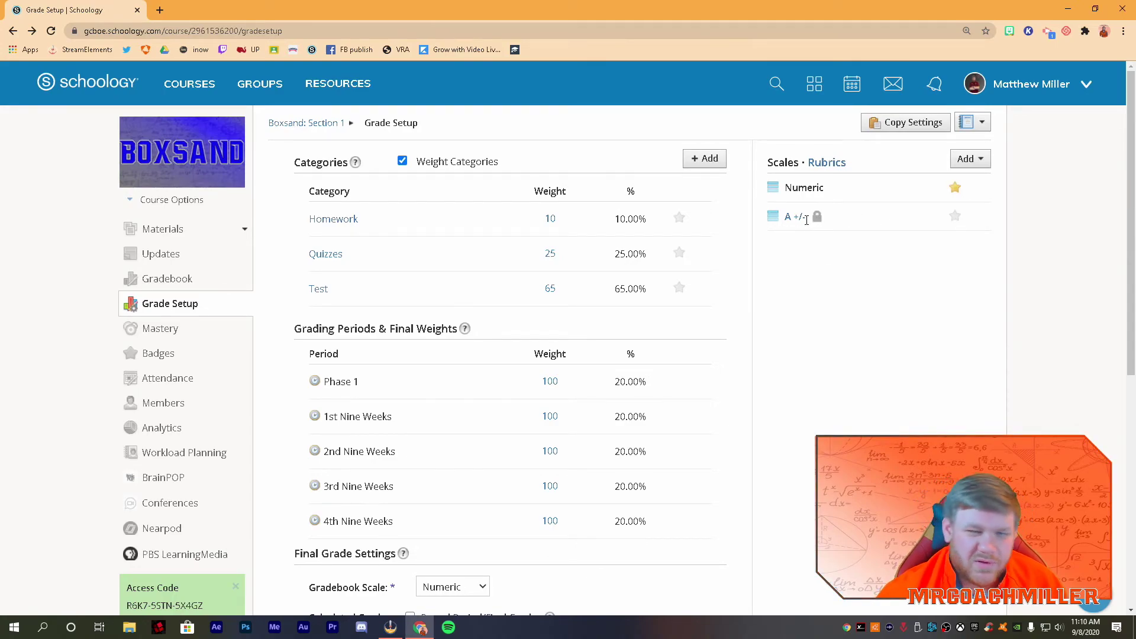
{"action": "left_click", "coordinate": [550, 253]}
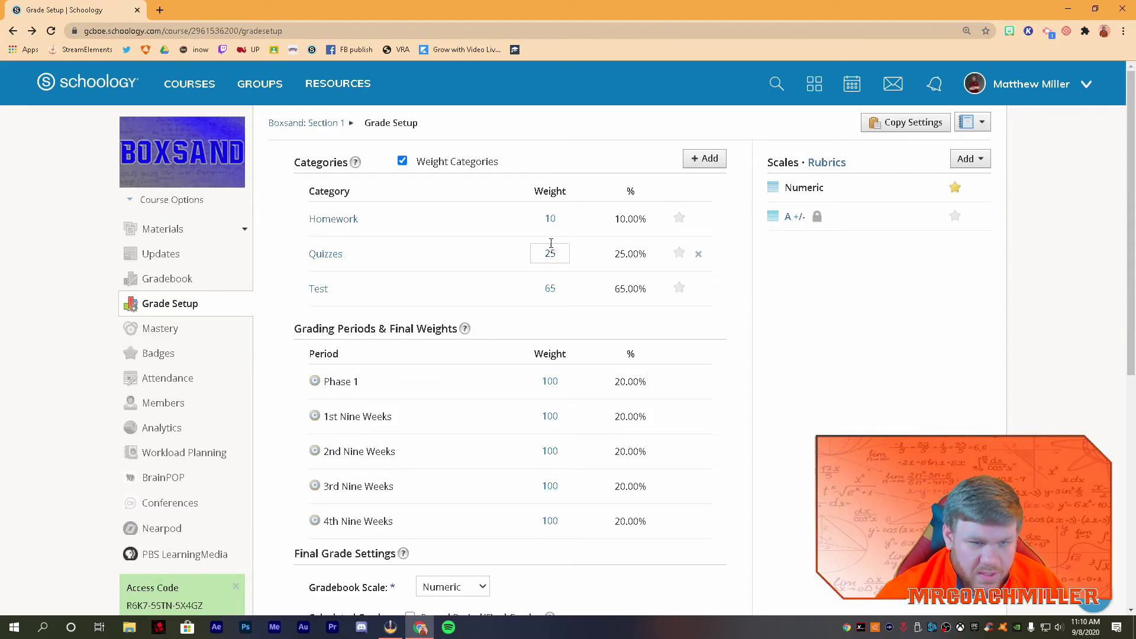
{"action": "scroll", "scroll_direction": "down", "scroll_amount": 3}
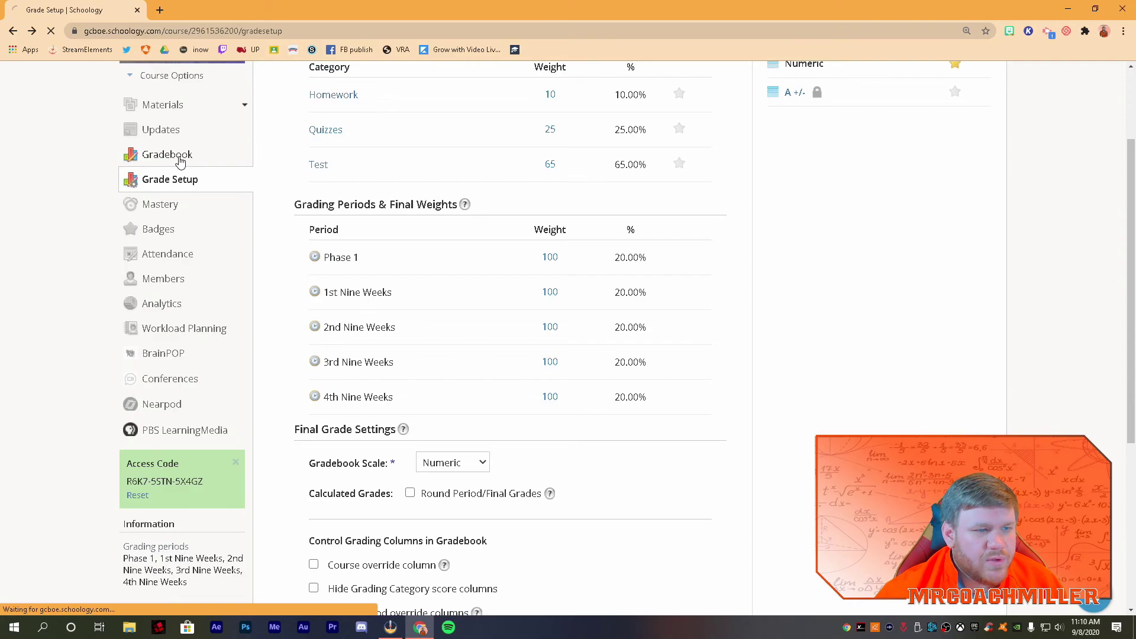
{"action": "left_click", "coordinate": [167, 154]}
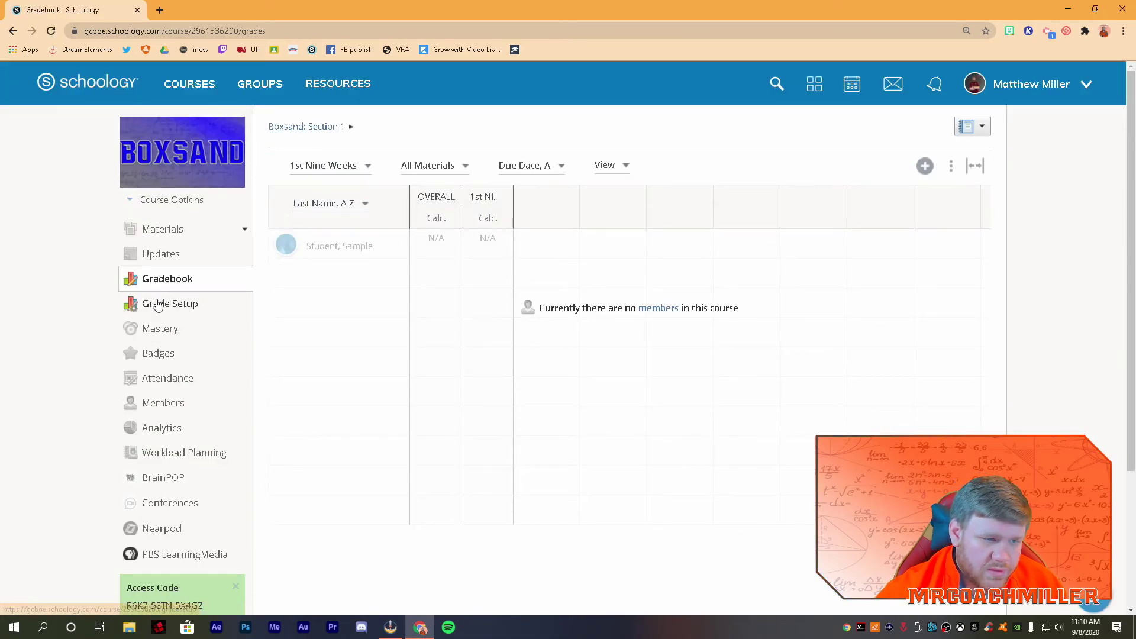
{"action": "left_click", "coordinate": [169, 304]}
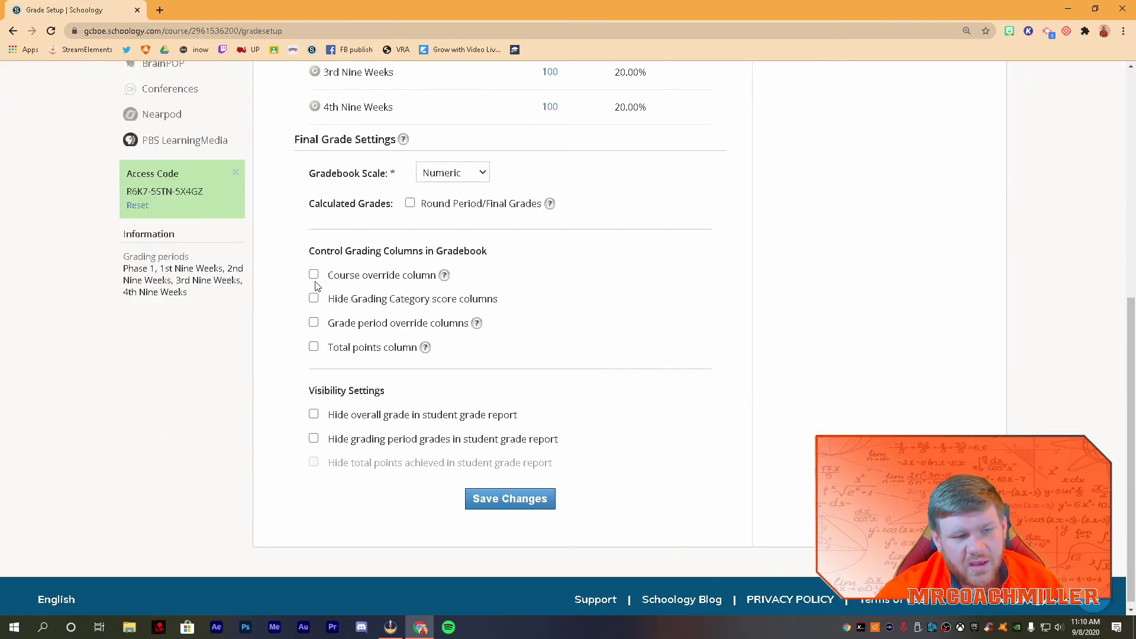
{"action": "scroll", "scroll_direction": "up", "scroll_amount": 3}
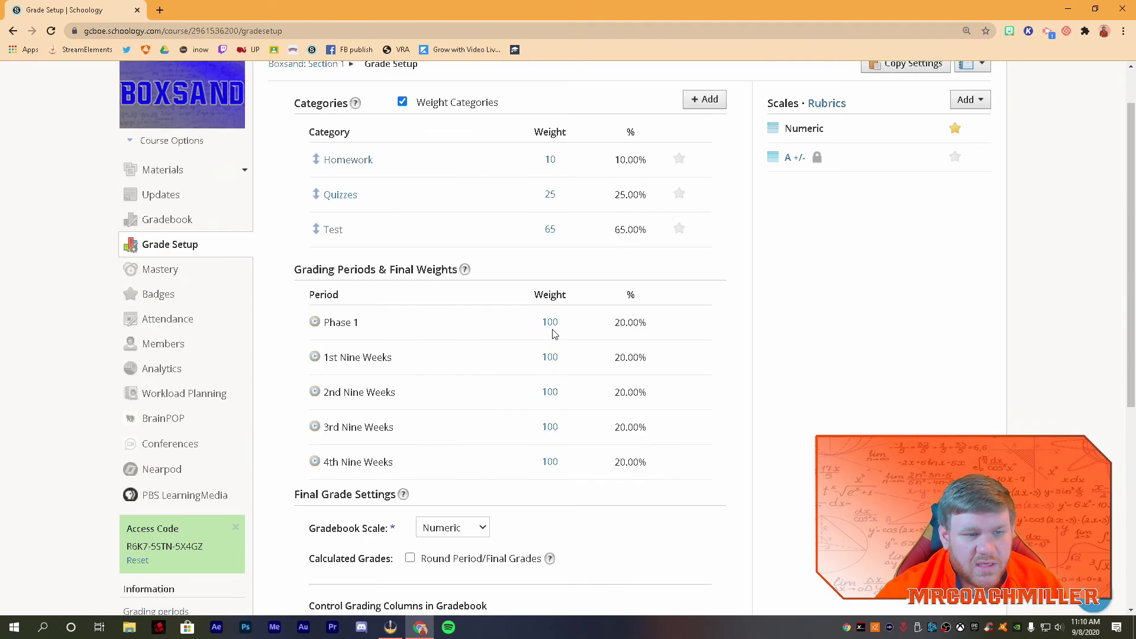
{"action": "scroll", "scroll_direction": "down", "scroll_amount": 3}
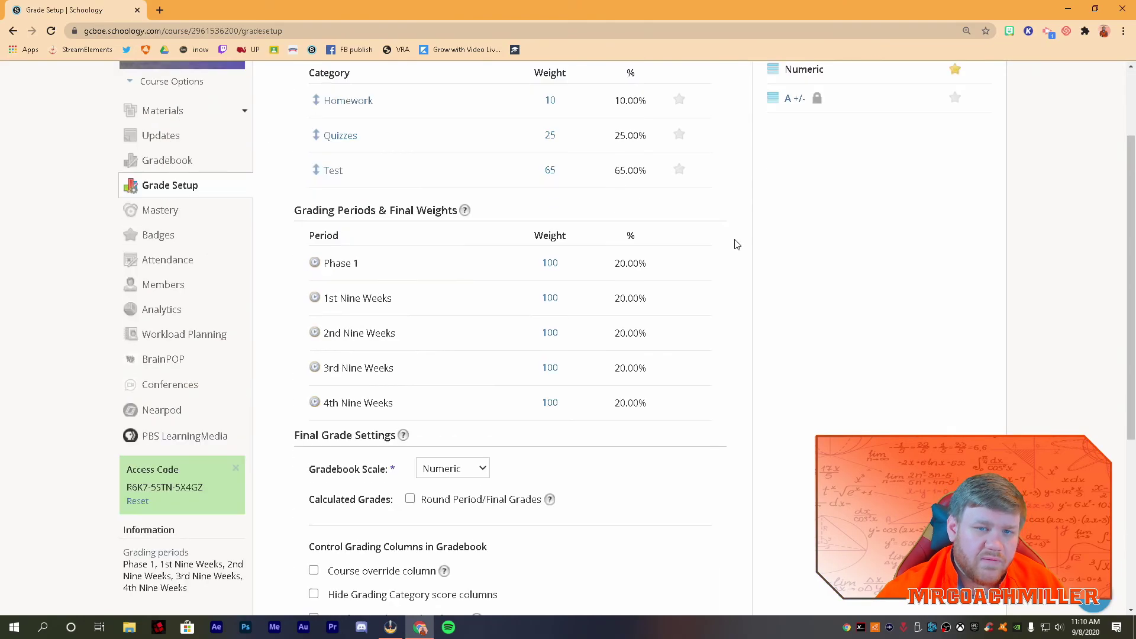
{"action": "scroll", "scroll_direction": "down", "scroll_amount": 3}
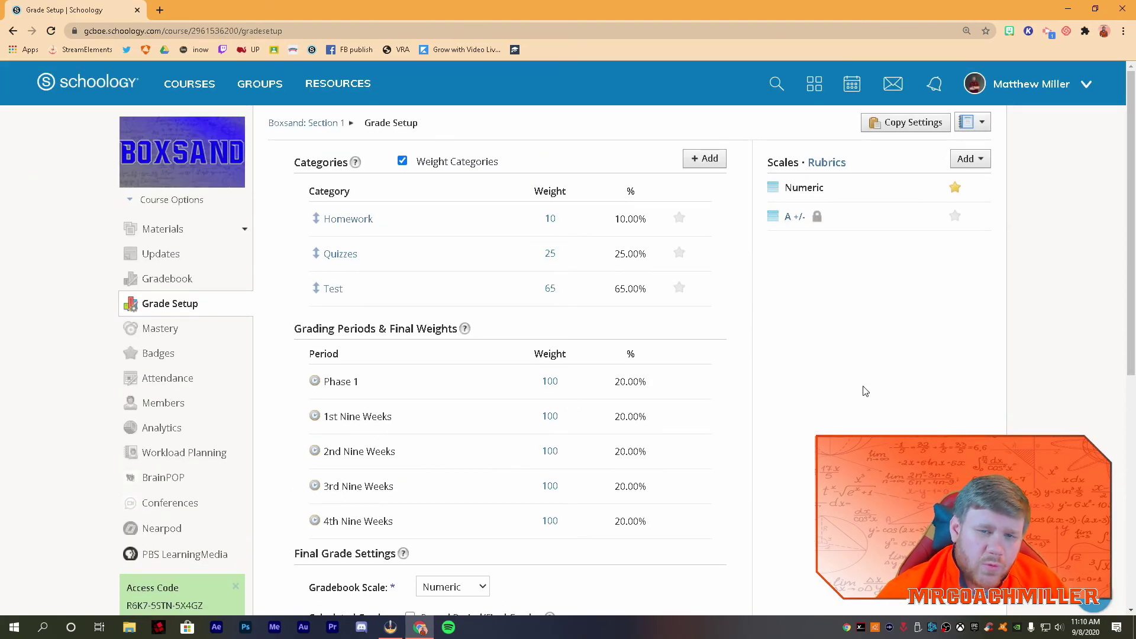
{"action": "mouse_move", "coordinate": [711, 352]}
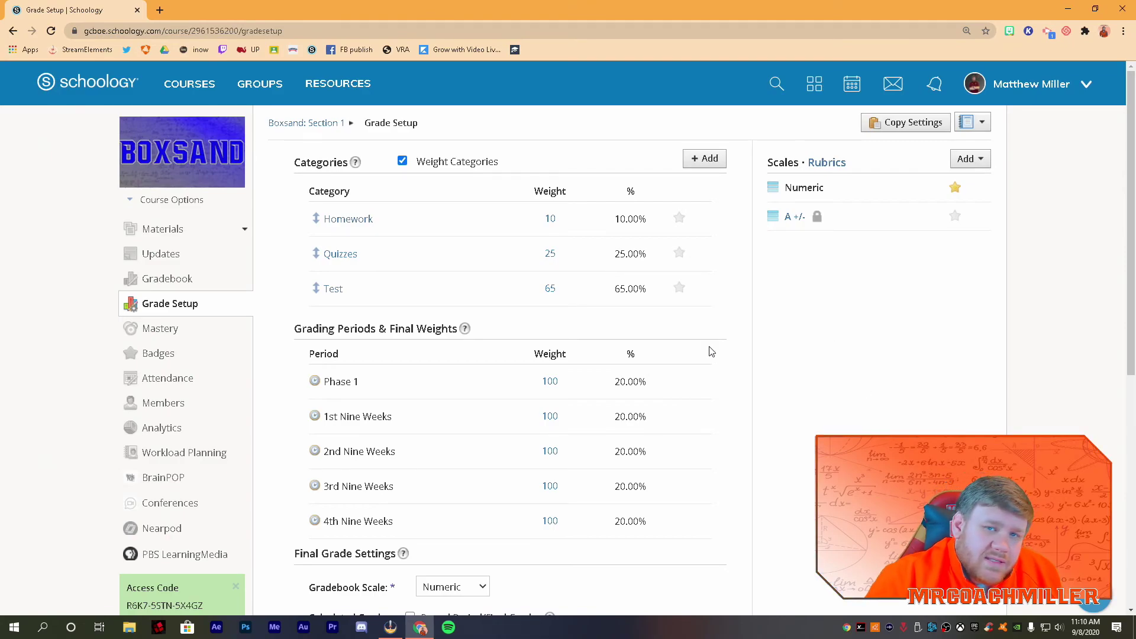